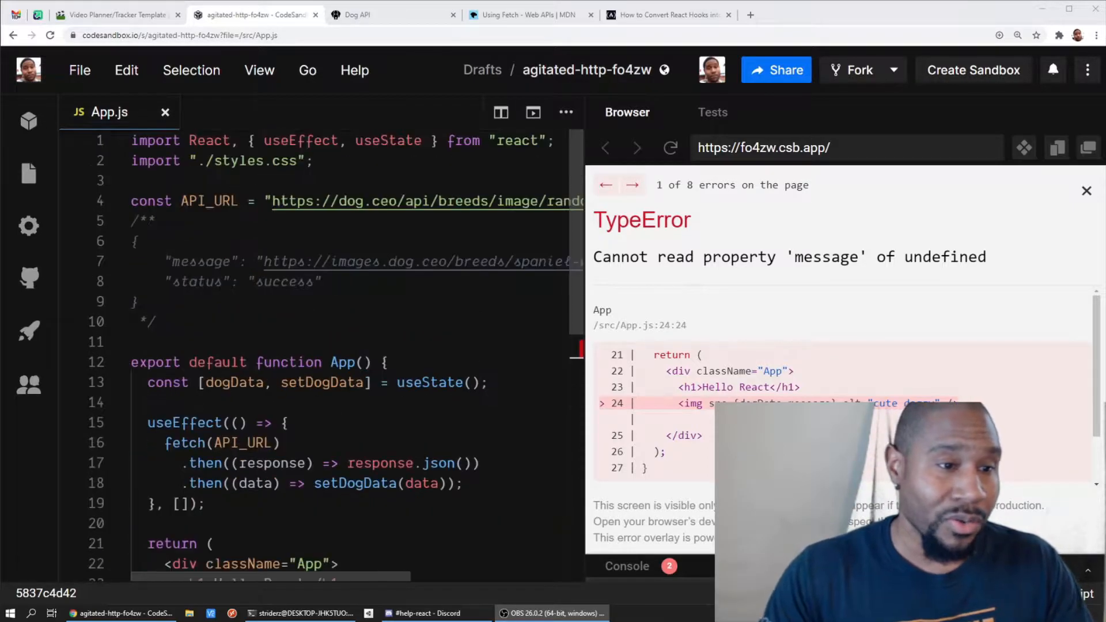
{"action": "mouse_move", "coordinate": [422, 262]}
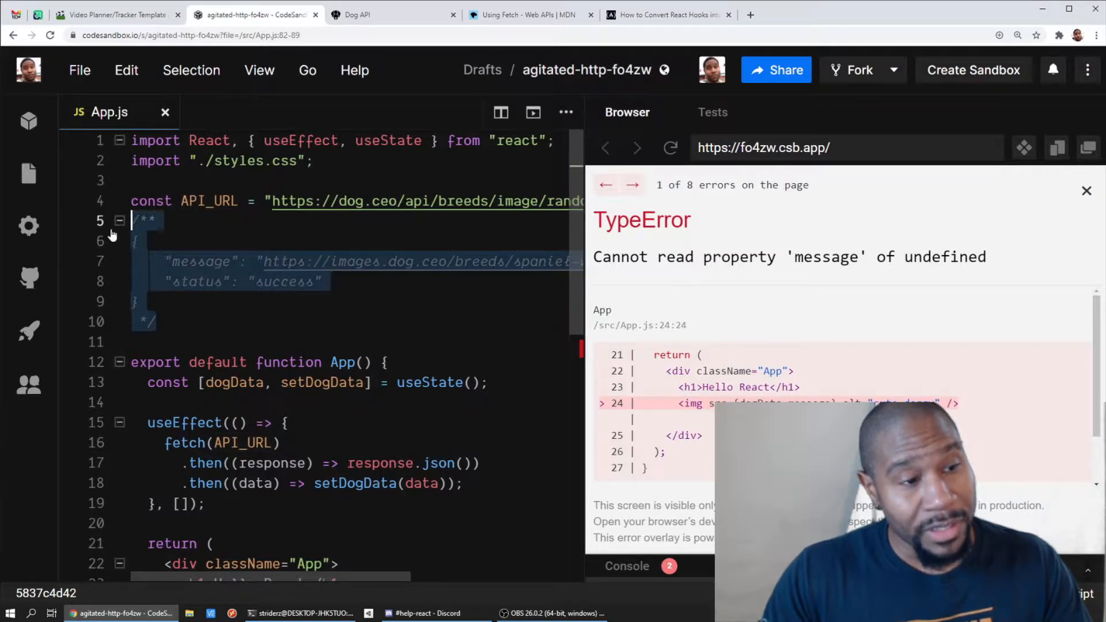
- Review the sample API response comment and the useEffect block that fetches from dog.ceo
{"action": "double_click", "coordinate": [200, 261]}
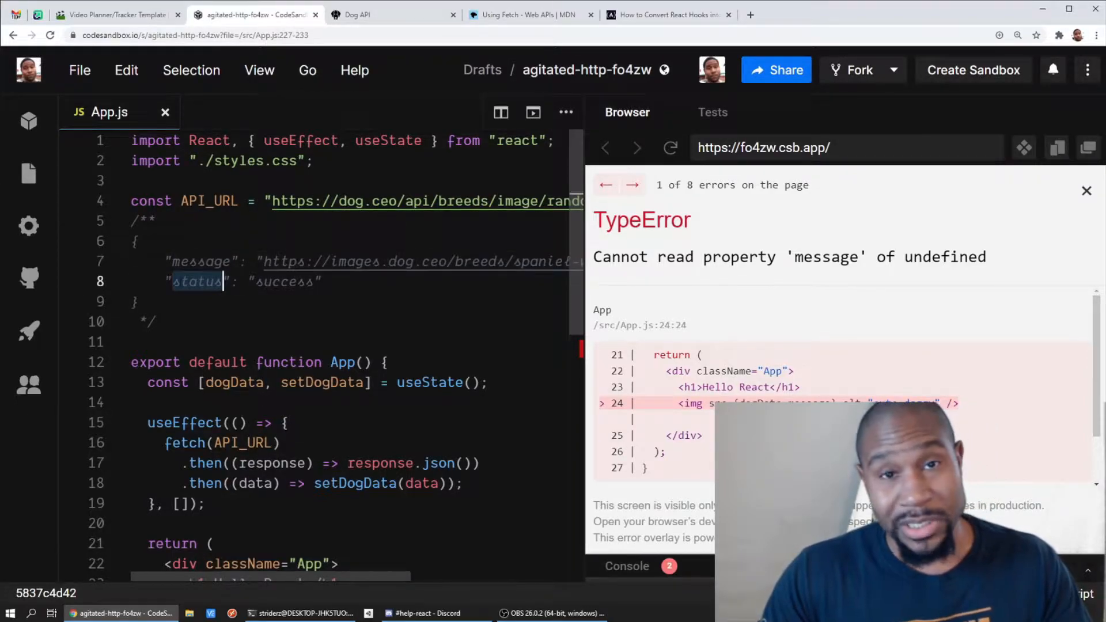
{"action": "scroll", "scroll_direction": "down", "scroll_amount": 3}
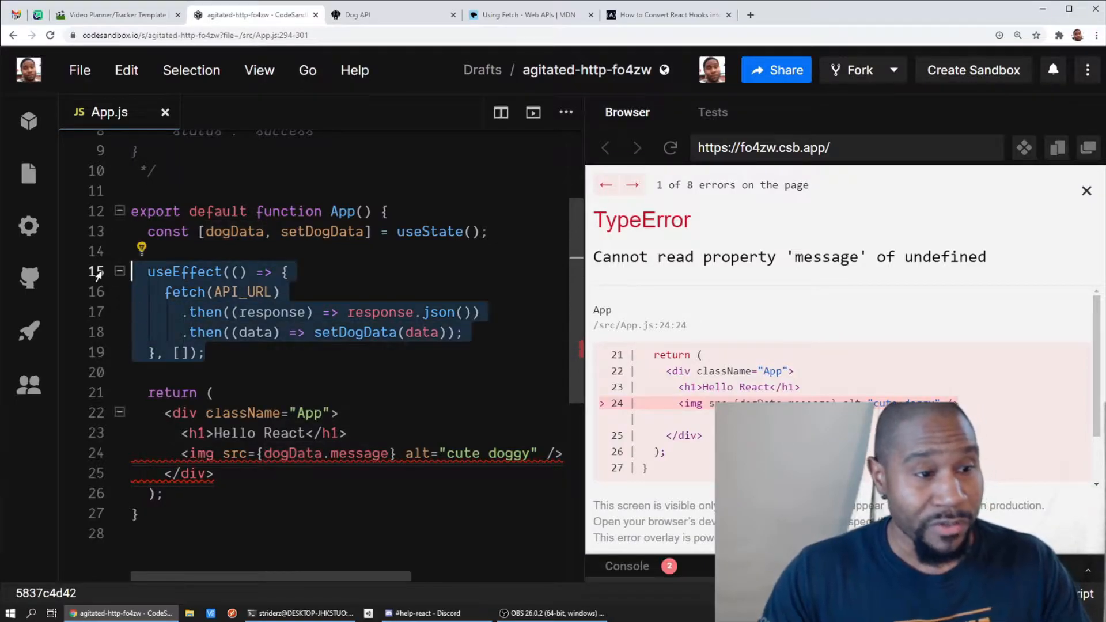
{"action": "left_click", "coordinate": [246, 292]}
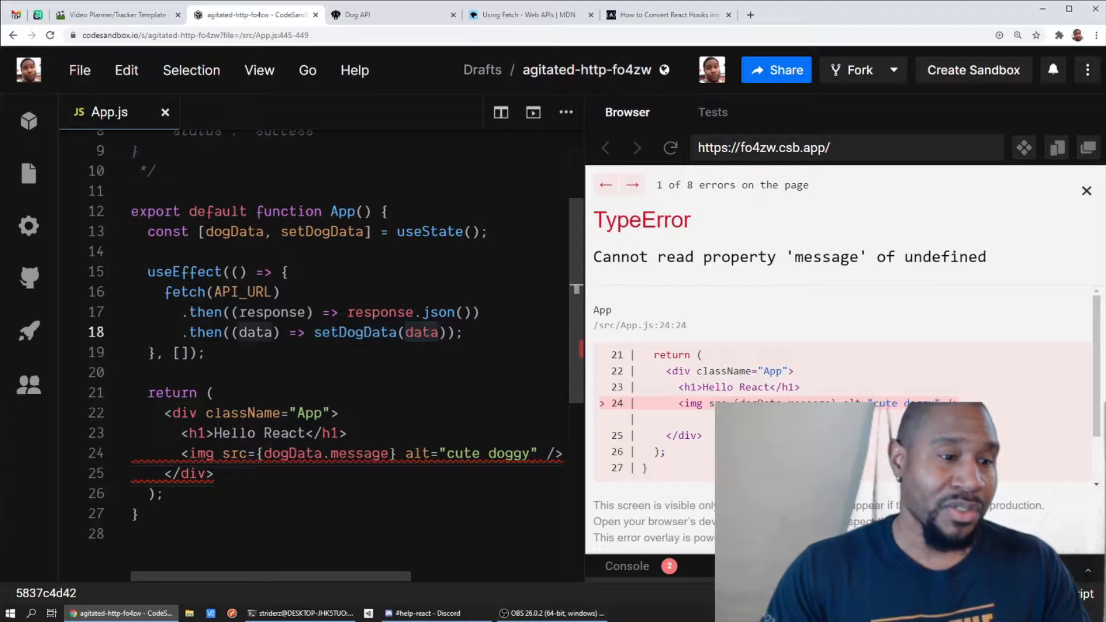
{"action": "scroll", "scroll_direction": "down", "scroll_amount": 3}
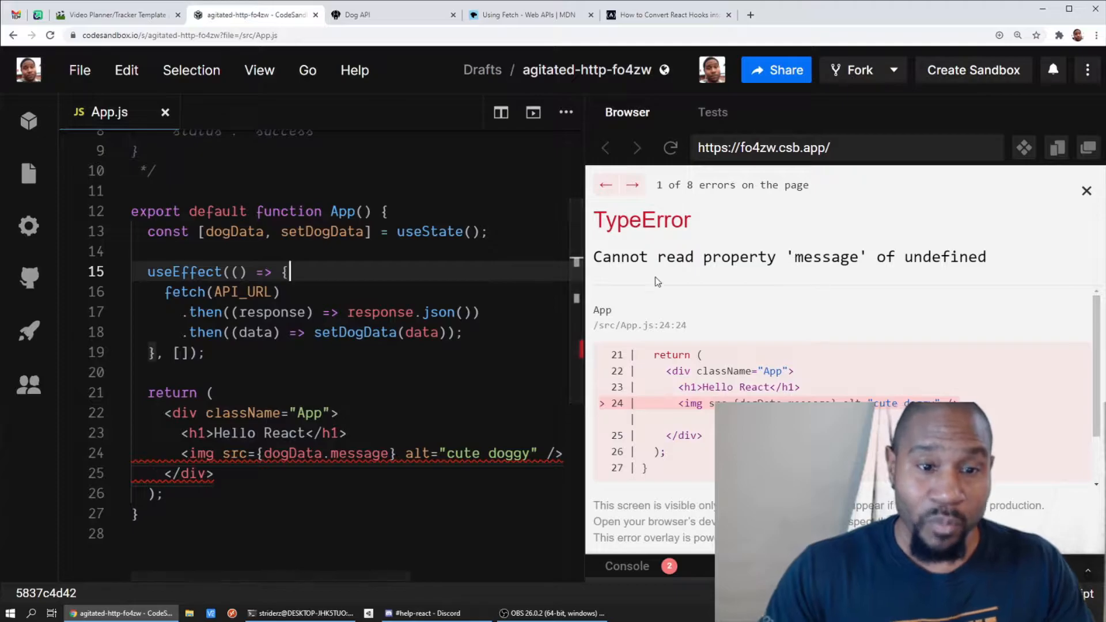
{"action": "mouse_move", "coordinate": [828, 275]}
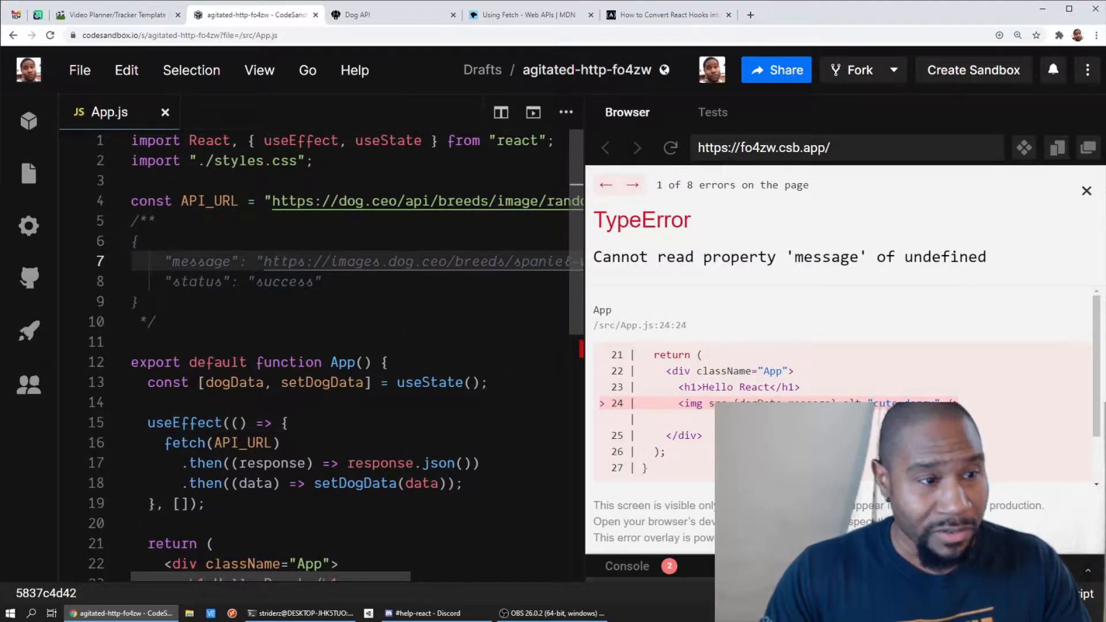
{"action": "double_click", "coordinate": [203, 261]}
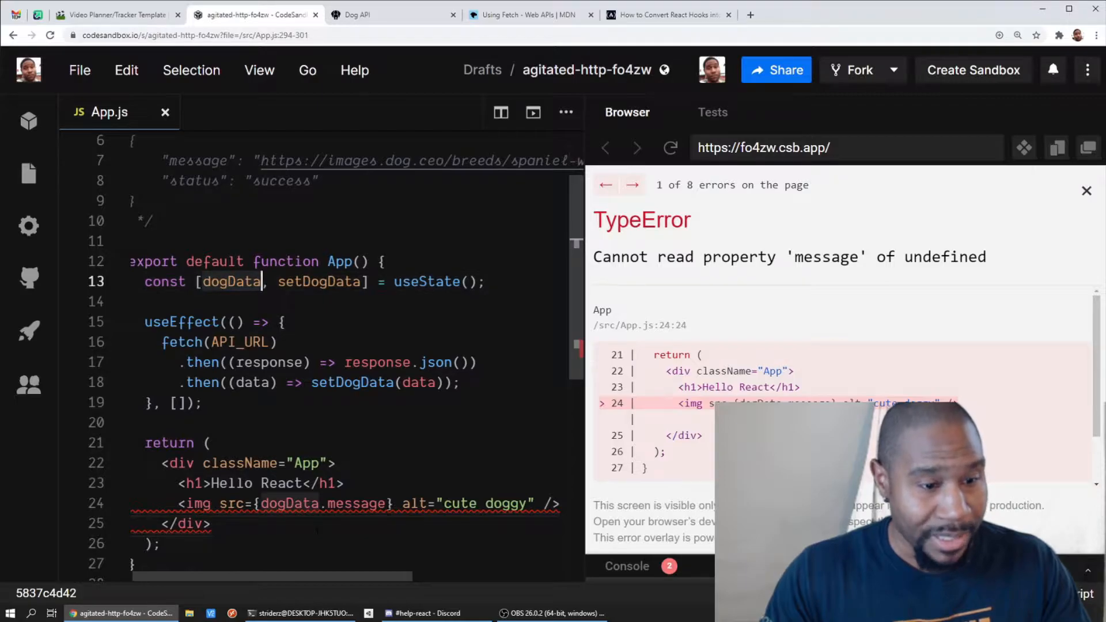
- Trace the 'message of undefined' error back to the dogData state and its fetch effect
{"action": "left_click", "coordinate": [321, 504]}
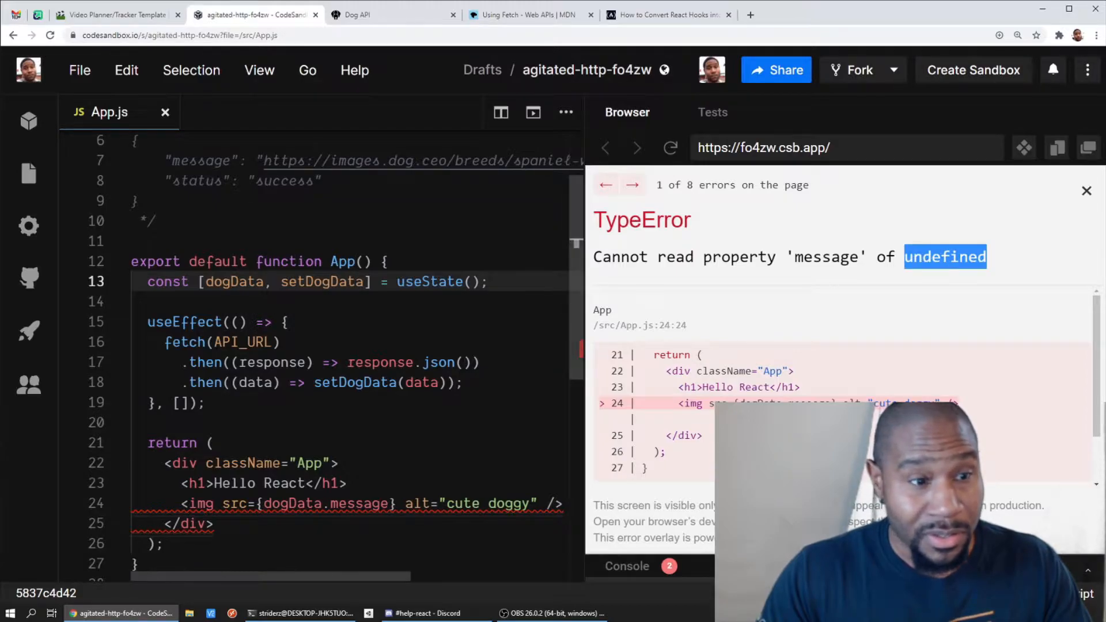
{"action": "double_click", "coordinate": [232, 281]}
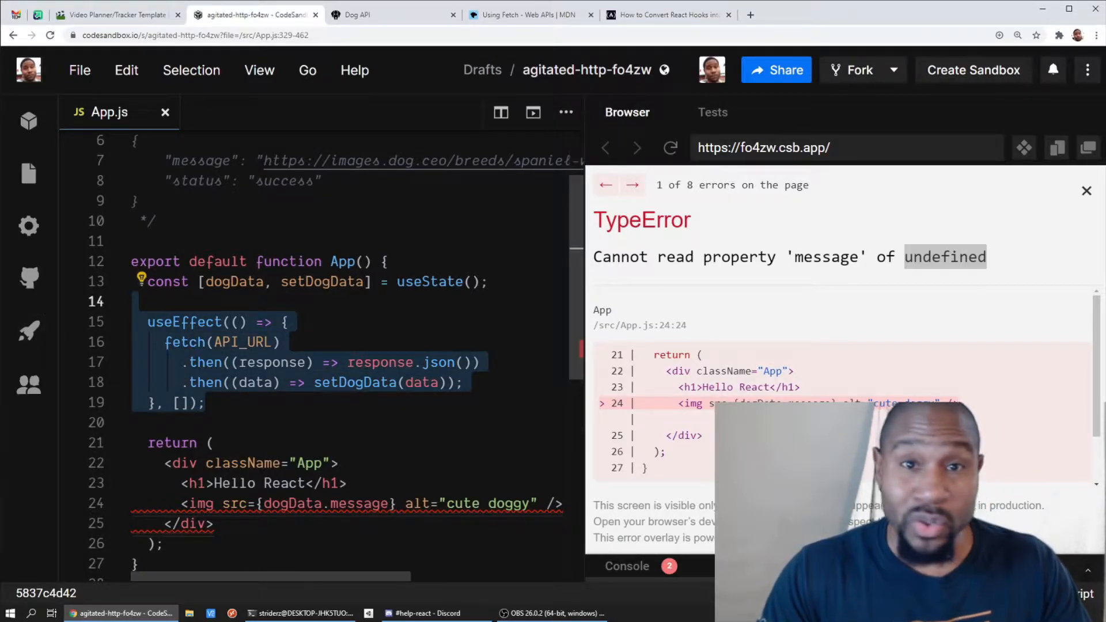
{"action": "left_click", "coordinate": [254, 403]}
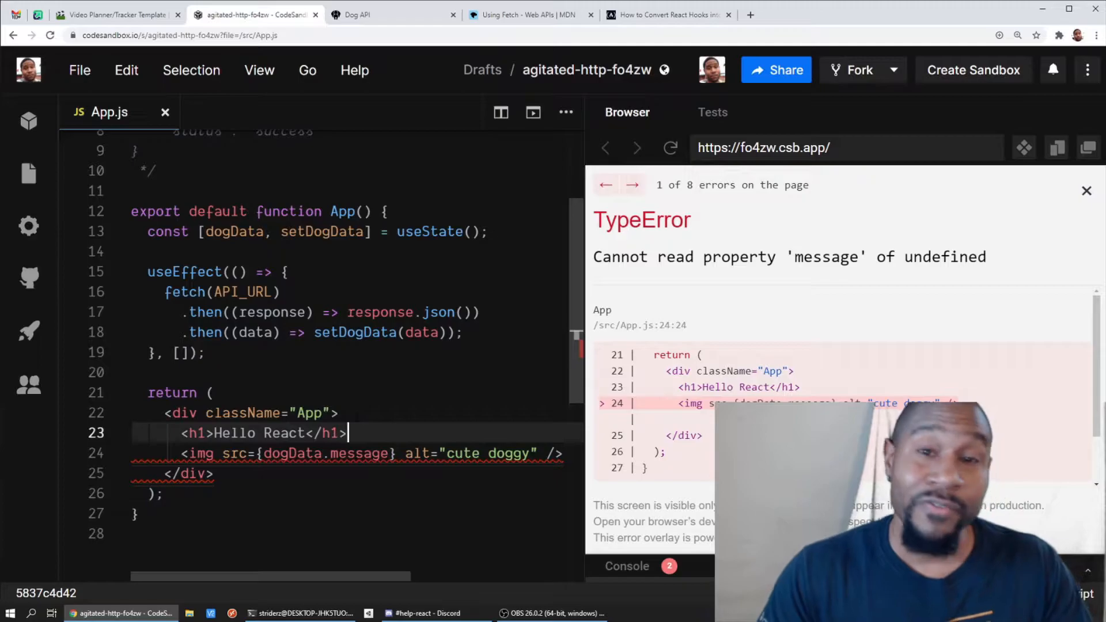
{"action": "left_click", "coordinate": [462, 232]}
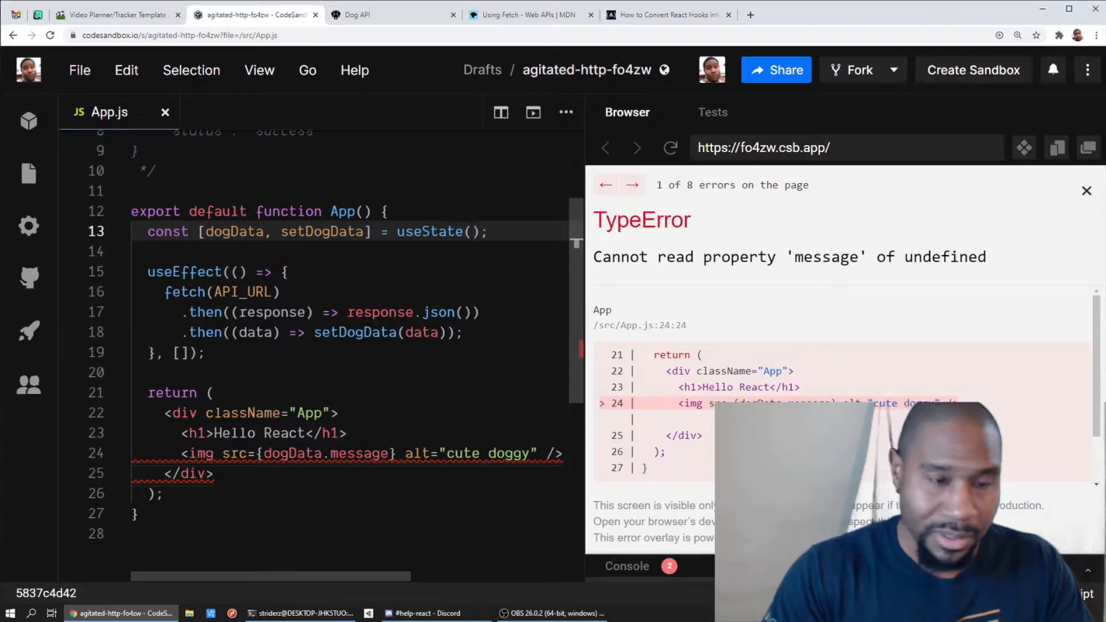
- Initialize dogData with useState({}), then delete dogData from the img src
{"action": "type", "text": "{}"}
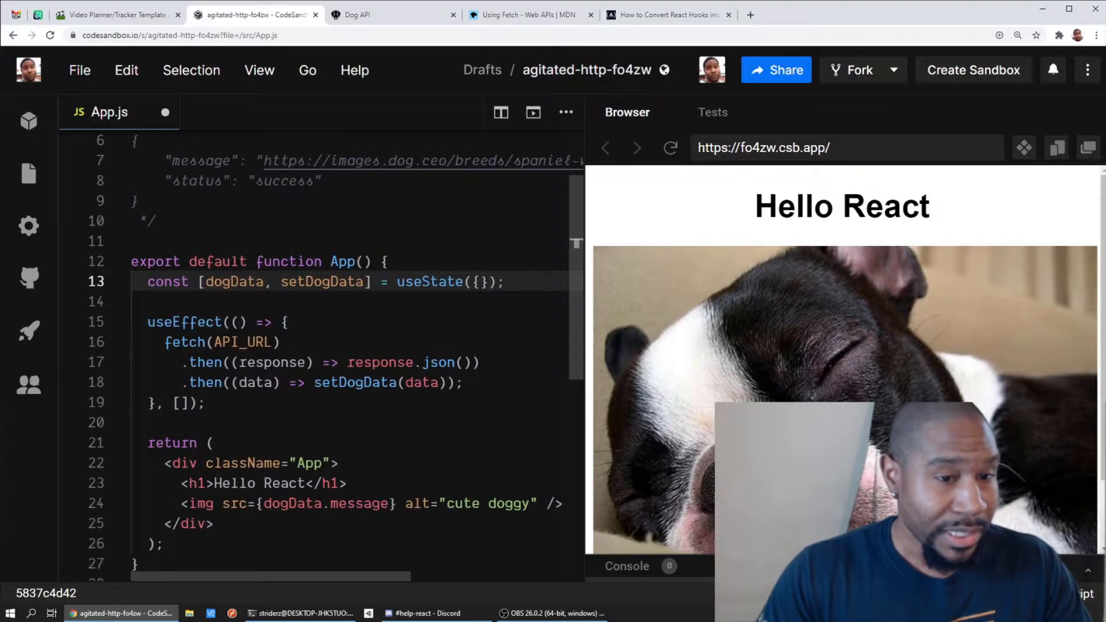
{"action": "left_click", "coordinate": [475, 281]}
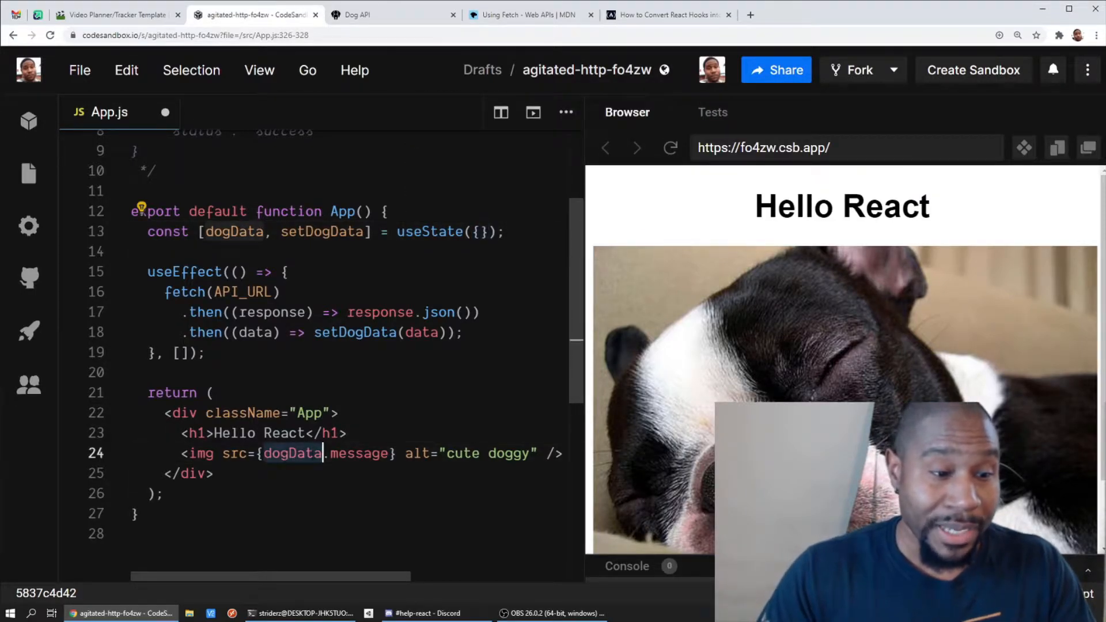
{"action": "double_click", "coordinate": [353, 453]}
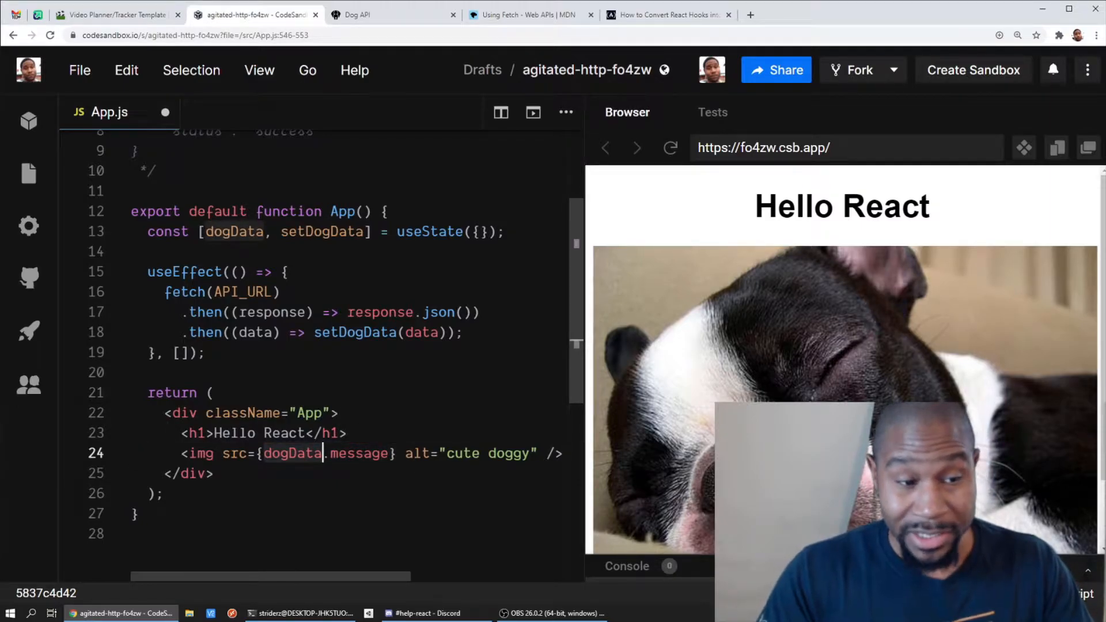
{"action": "key", "text": "Backspace"}
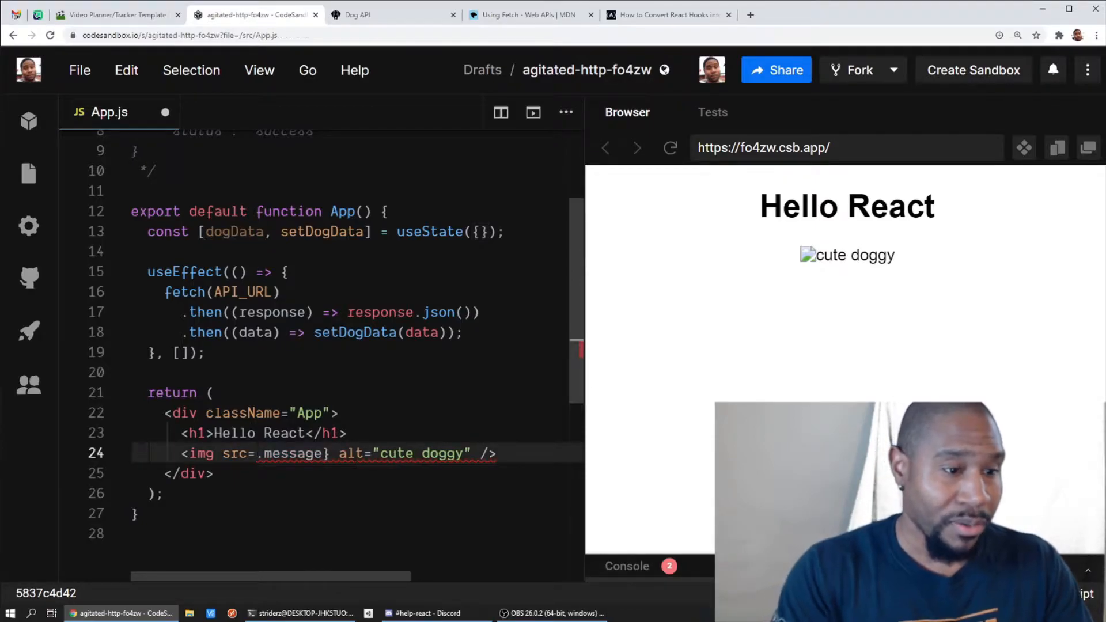
- Restore dogData.message in the img src and reload the preview several times for new dogs
{"action": "type", "text": "dogData"}
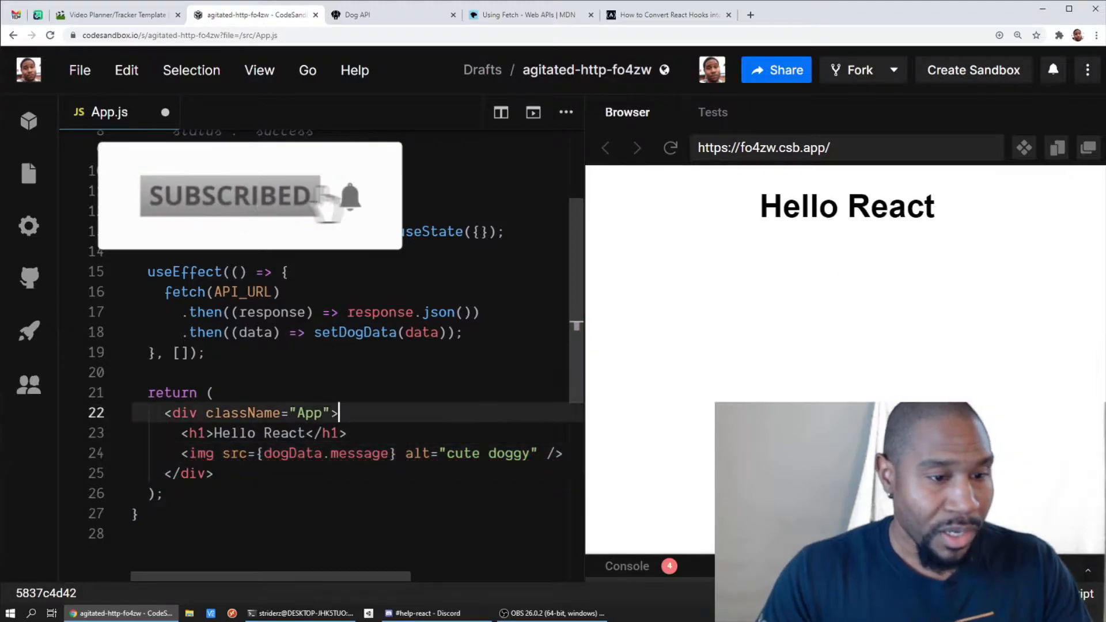
{"action": "left_click", "coordinate": [668, 148]}
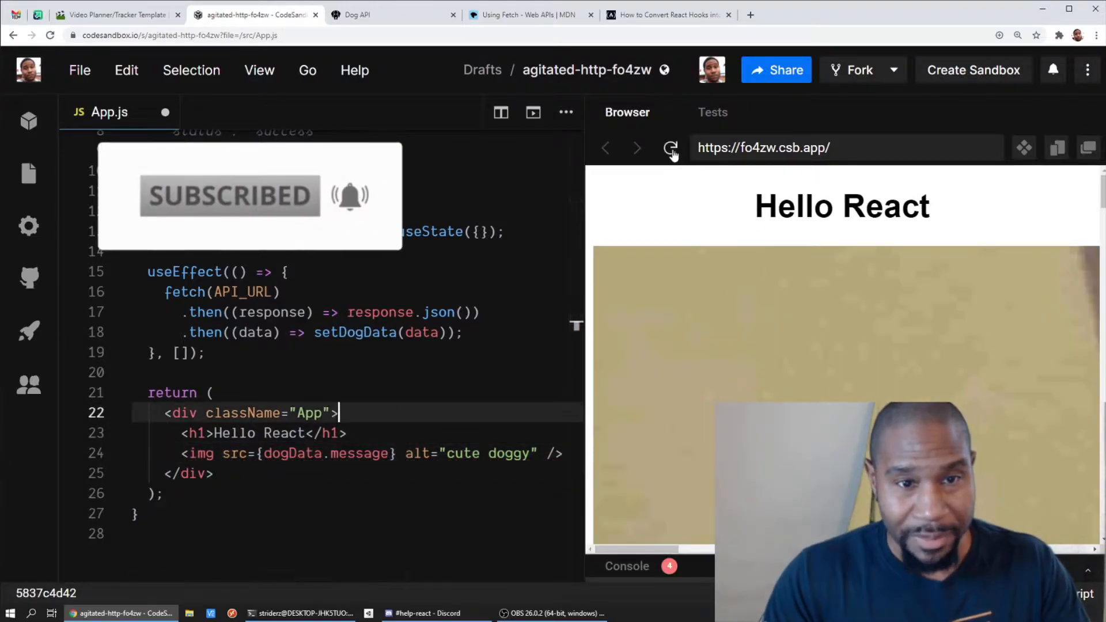
{"action": "left_click", "coordinate": [670, 147]}
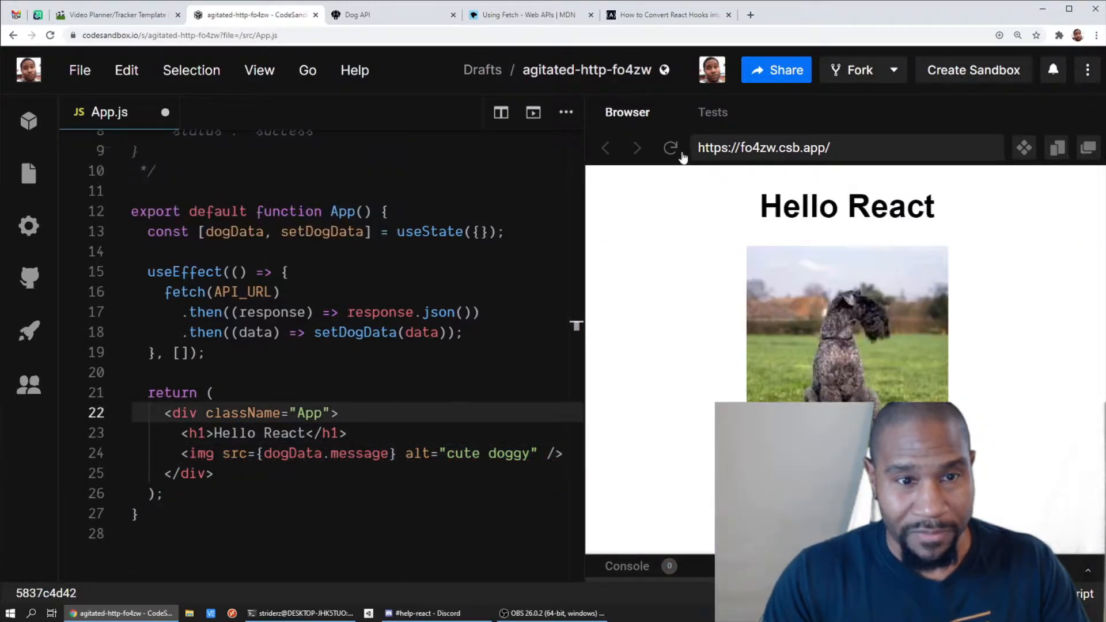
{"action": "left_click", "coordinate": [669, 148]}
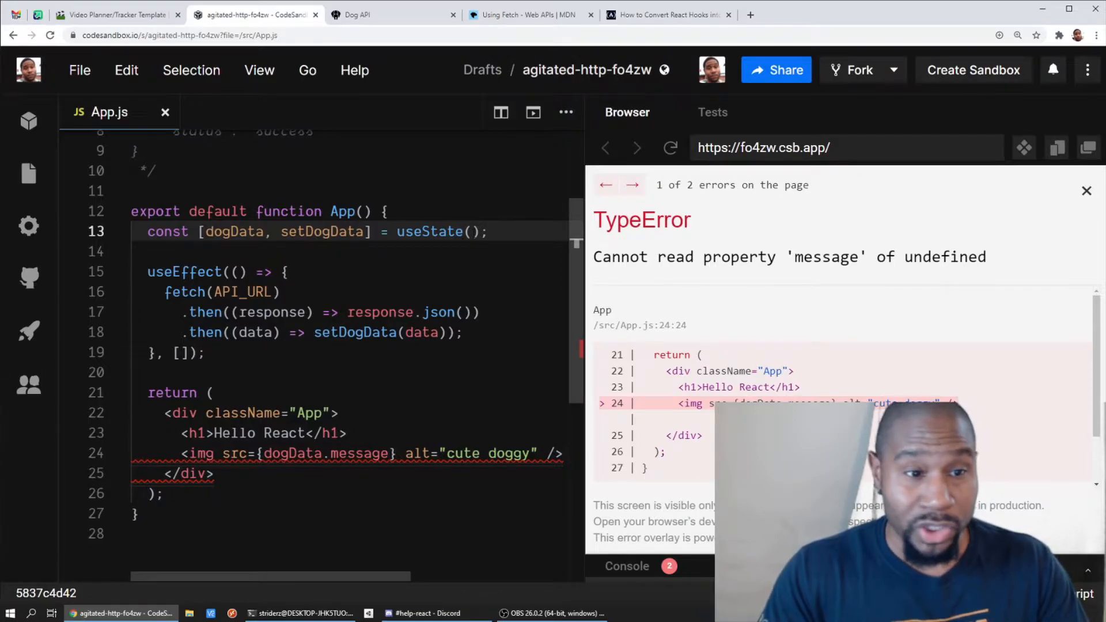
- Set dogData's initial useState value back to {} so dogData.message renders a photo
{"action": "double_click", "coordinate": [186, 292]}
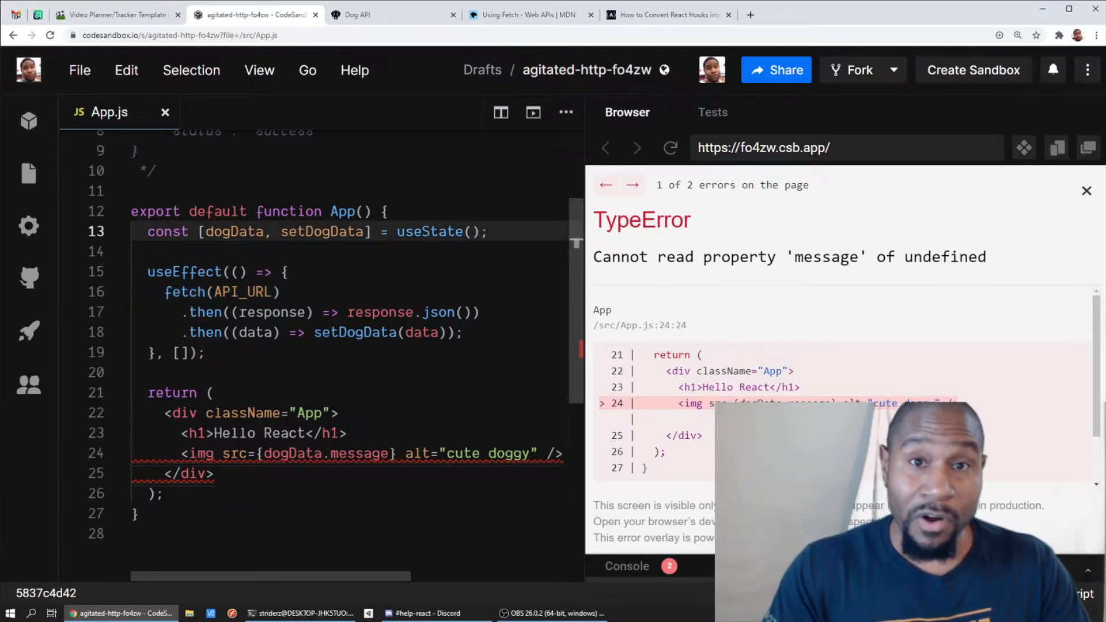
{"action": "mouse_move", "coordinate": [654, 251]}
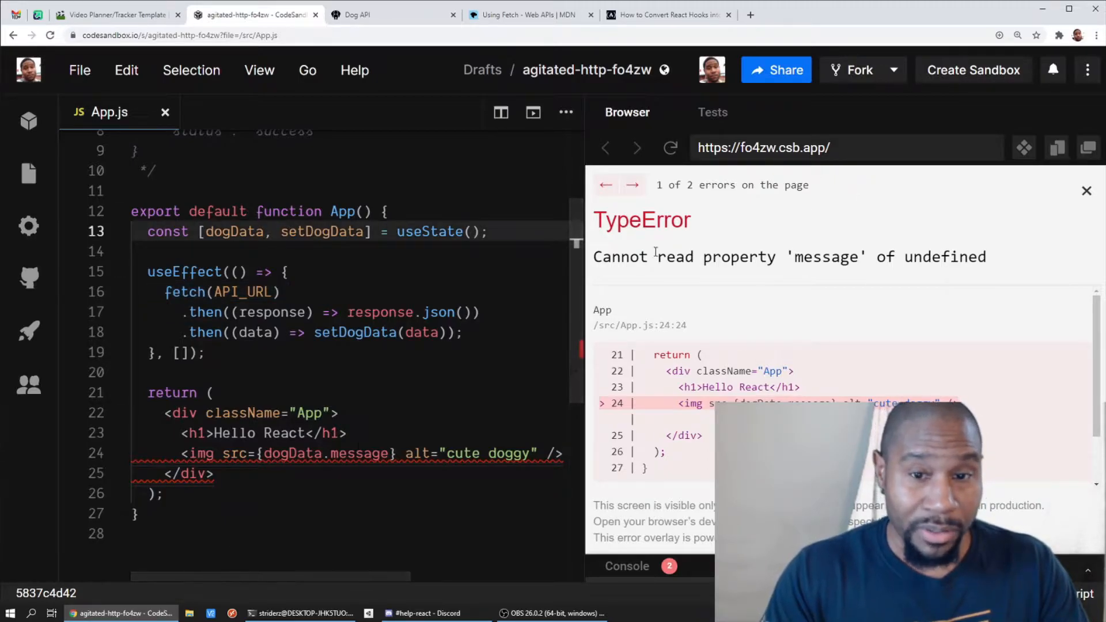
{"action": "double_click", "coordinate": [323, 452]}
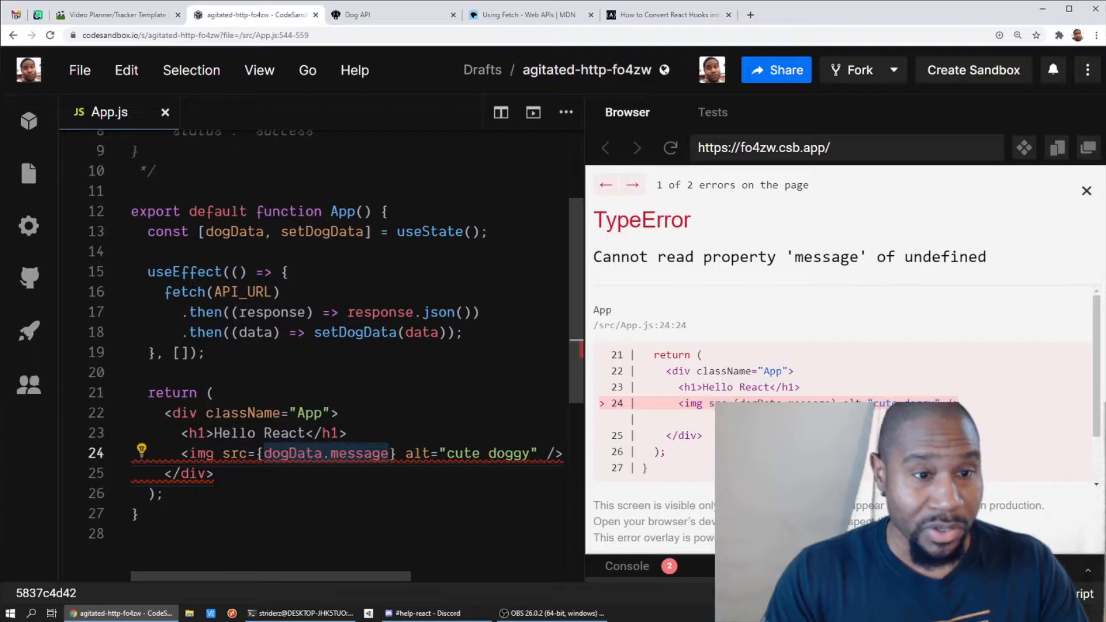
{"action": "type", "text": "{}"}
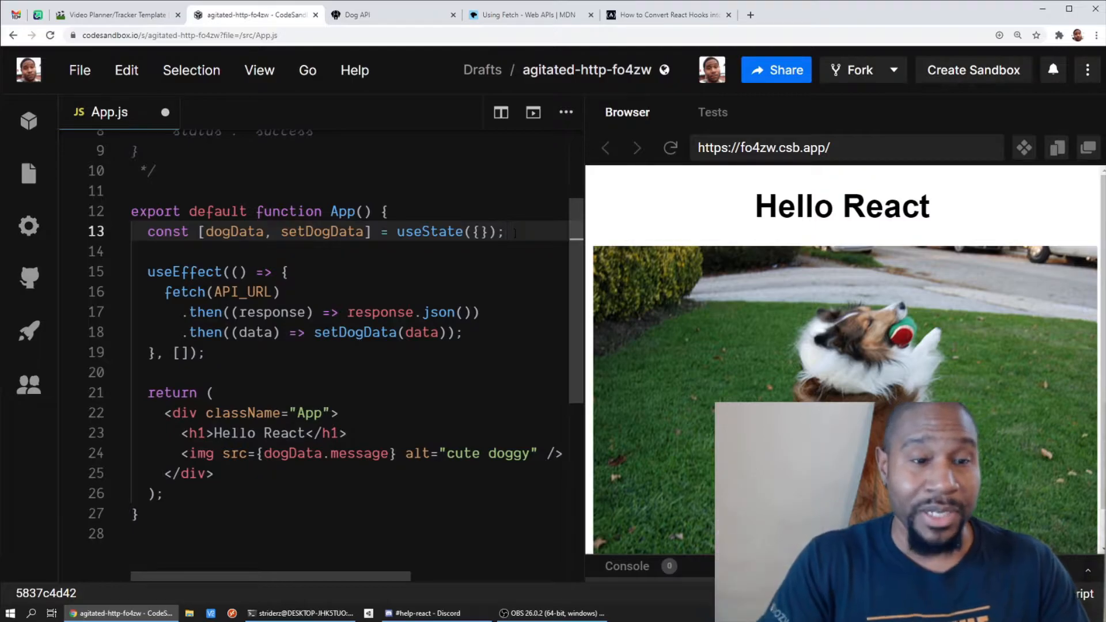
- Add const [loading, setLoading] = useState(true) and if (loading) return <h1>LOADING...</h1>
{"action": "type", "text": "const [loadin"}
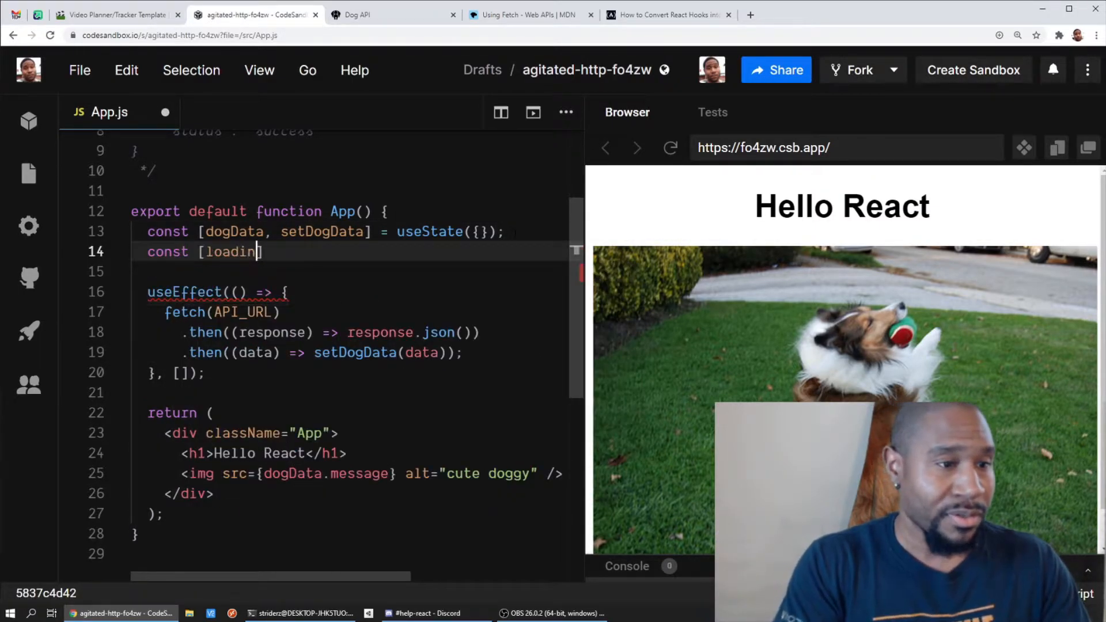
{"action": "type", "text": "g, setLoading"}
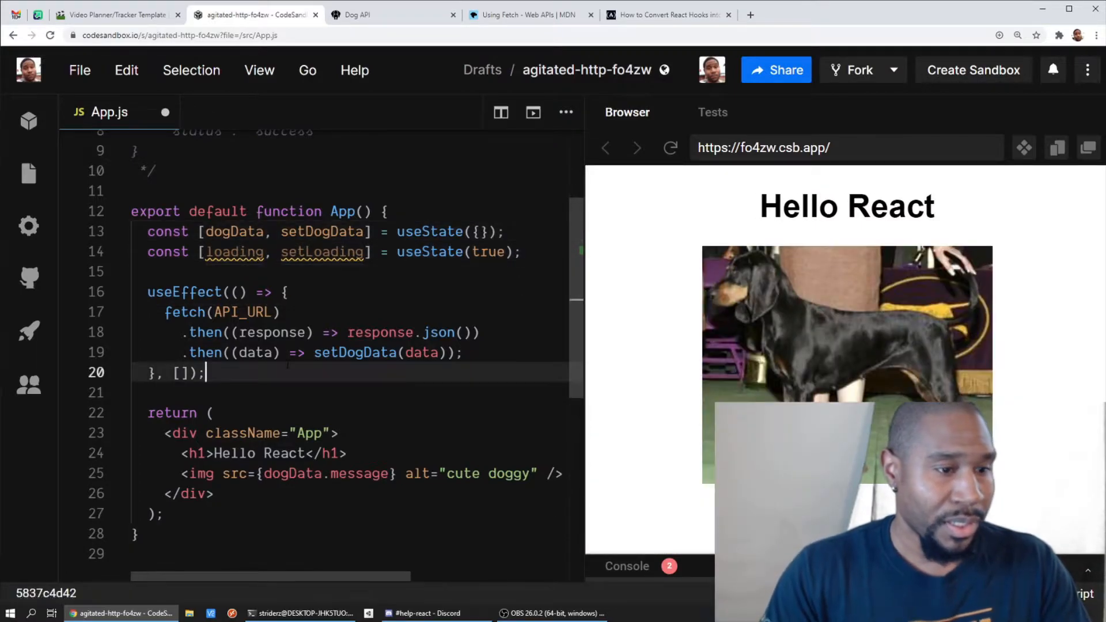
{"action": "type", "text": "if"}
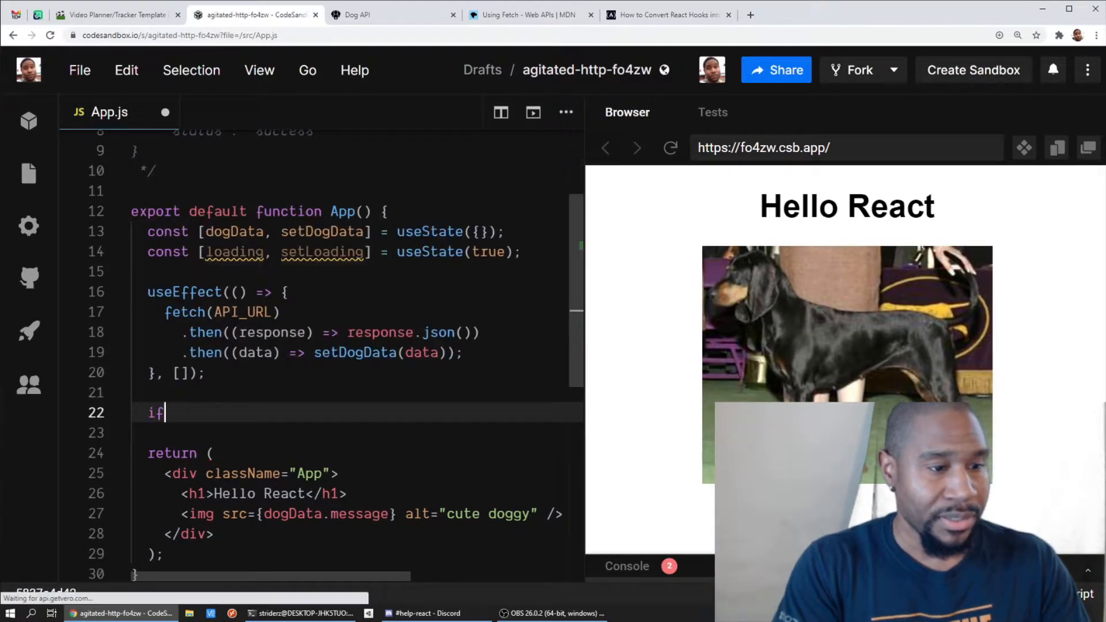
{"action": "type", "text": "(loading)"}
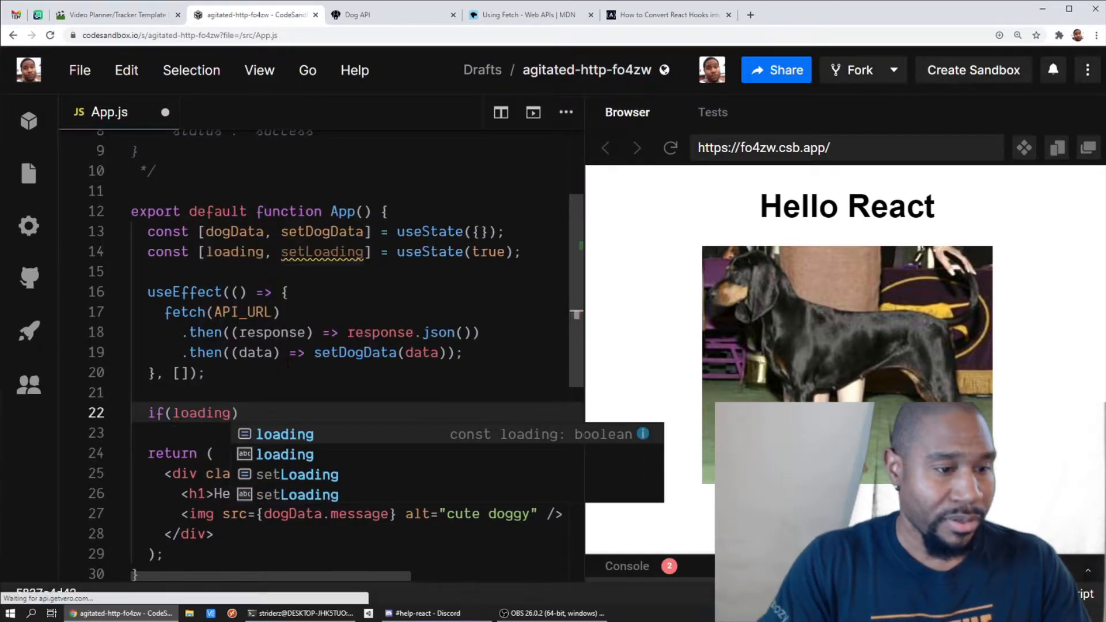
{"action": "type", "text": "return"}
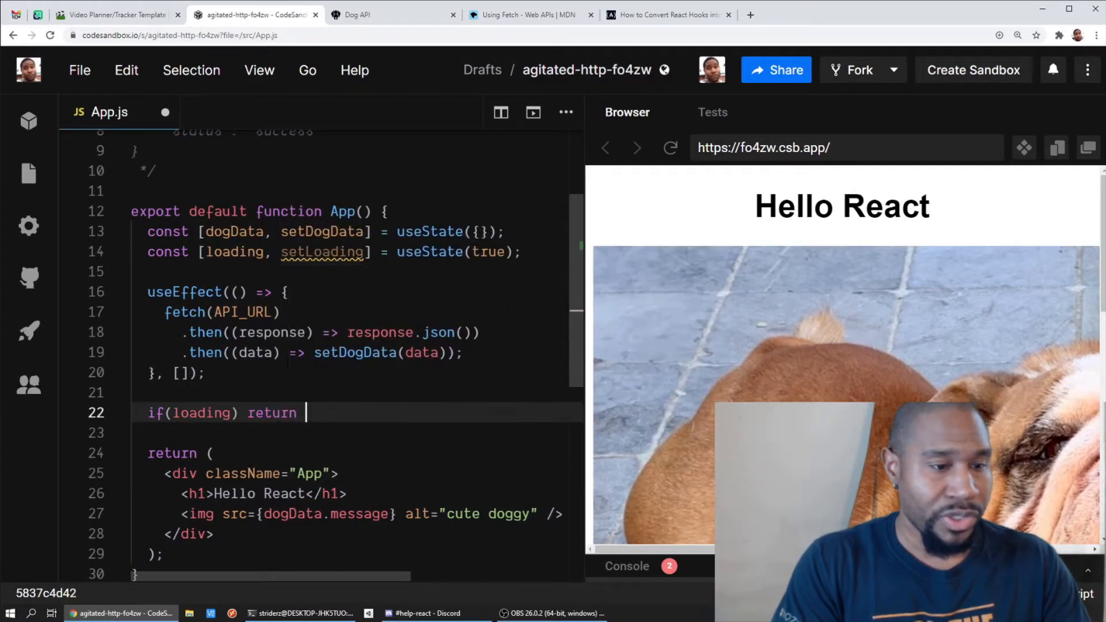
{"action": "type", "text": "<h1>LADIU"}
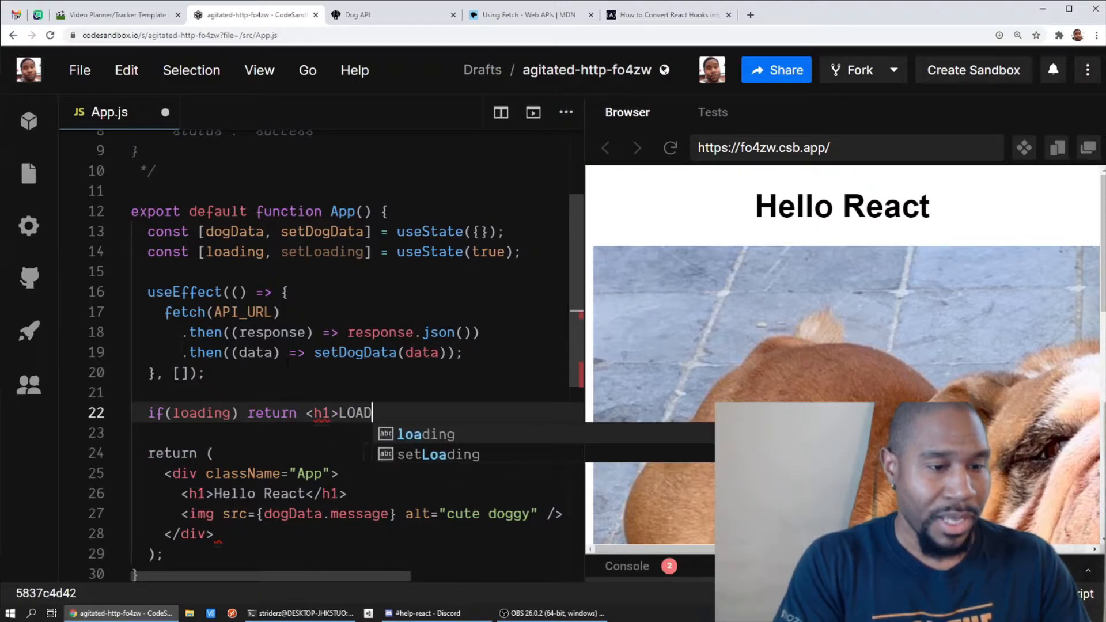
{"action": "type", "text": "ING...</h1>"}
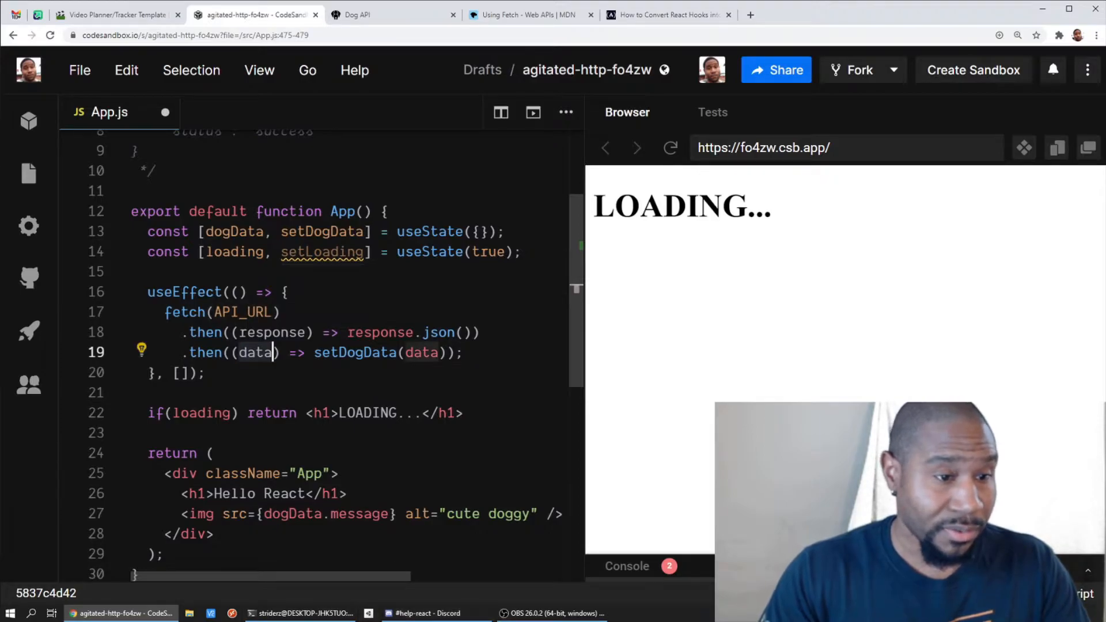
- Wrap setDogData(data) in a block body and begin adding setLoading(false) beneath it
{"action": "double_click", "coordinate": [355, 352]}
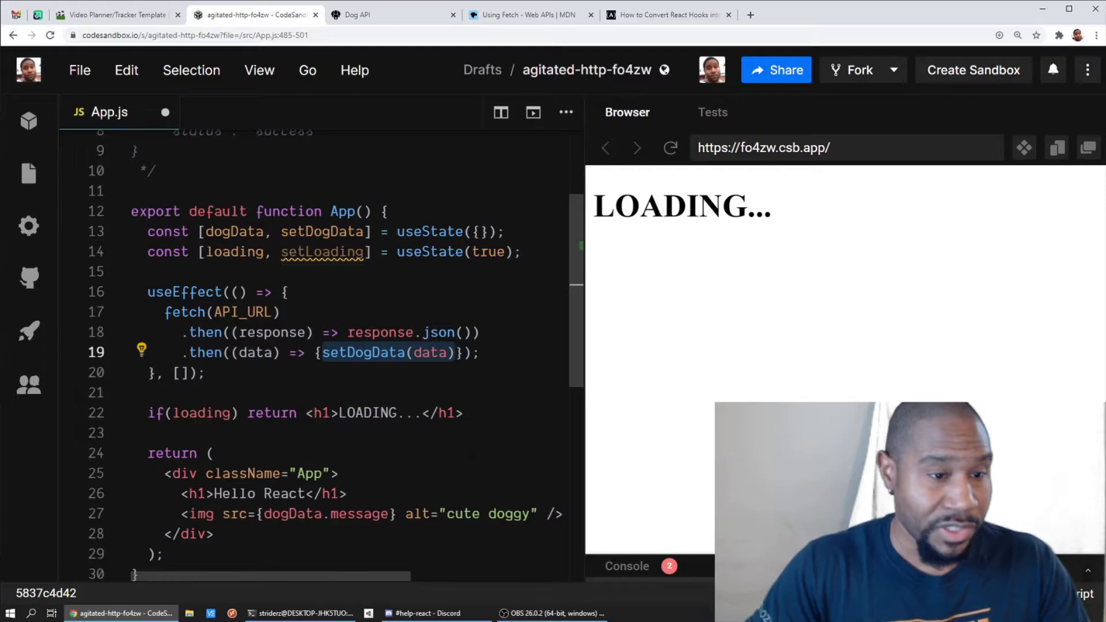
{"action": "key", "text": "enter"}
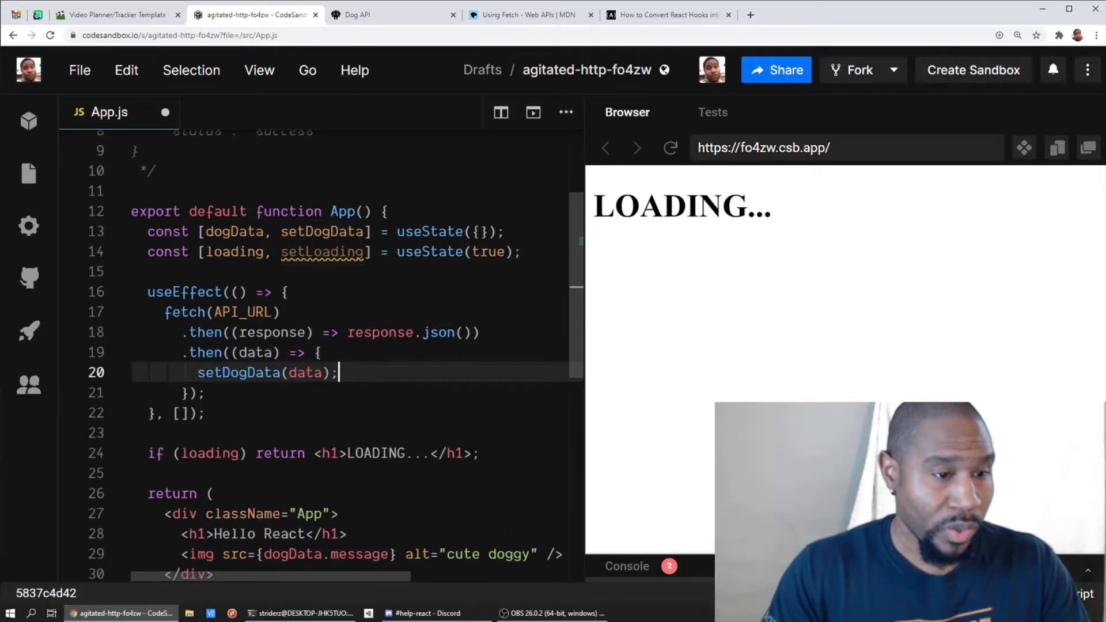
{"action": "type", "text": "s"}
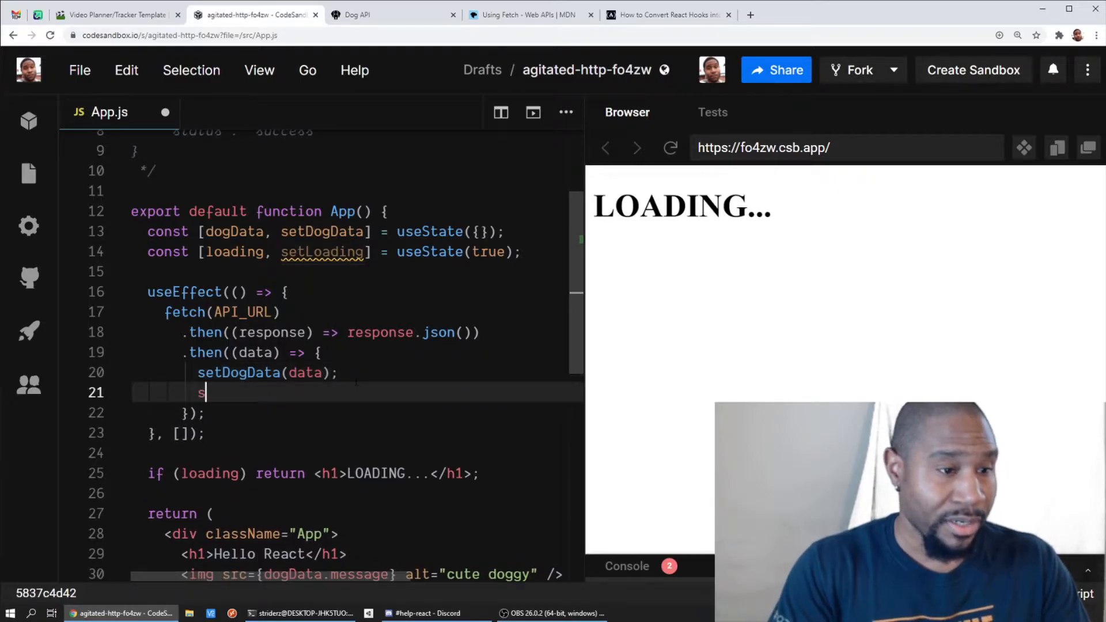
{"action": "type", "text": "setLoading(false);"}
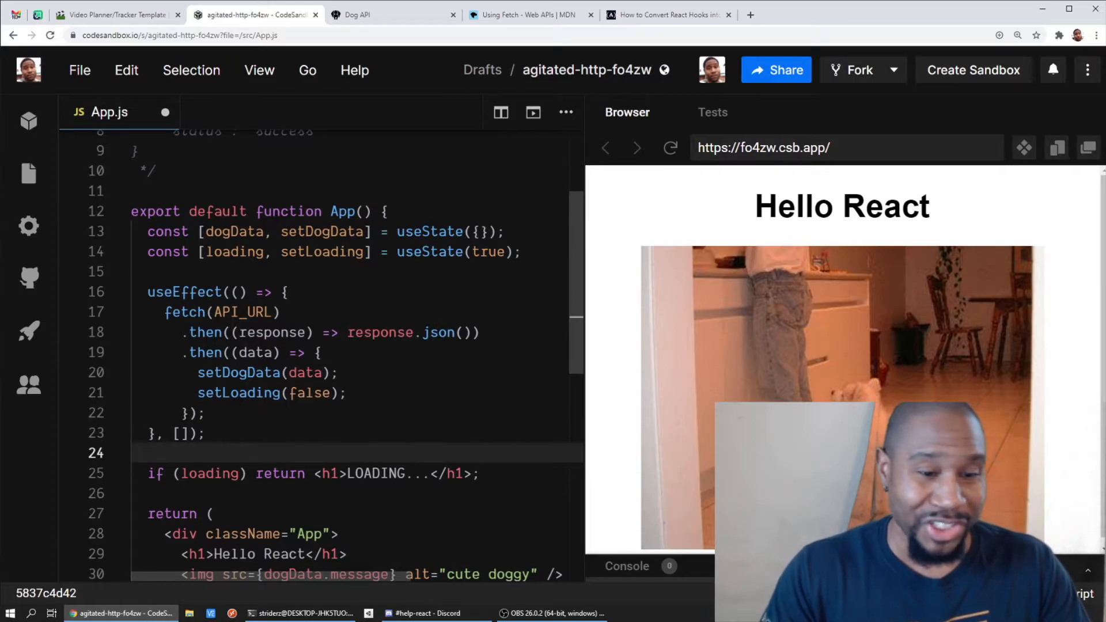
- Scroll down to view the full component with setLoading(false); completed in the .then block
{"action": "scroll", "scroll_direction": "down", "scroll_amount": 3}
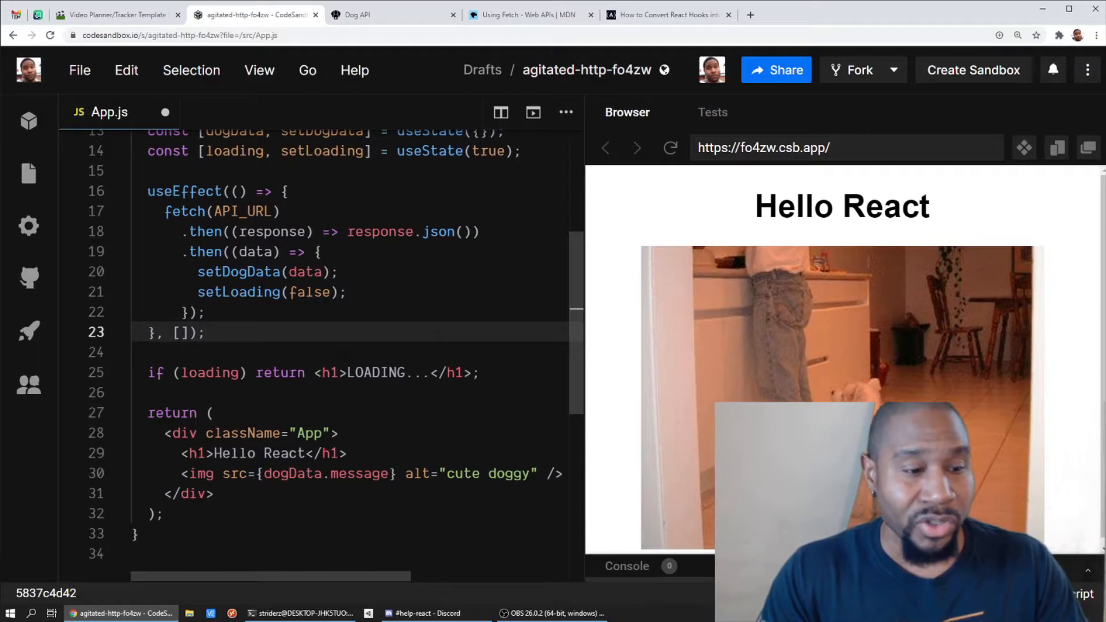
{"action": "left_click", "coordinate": [246, 473]}
{"action": "type", "text": "{"}
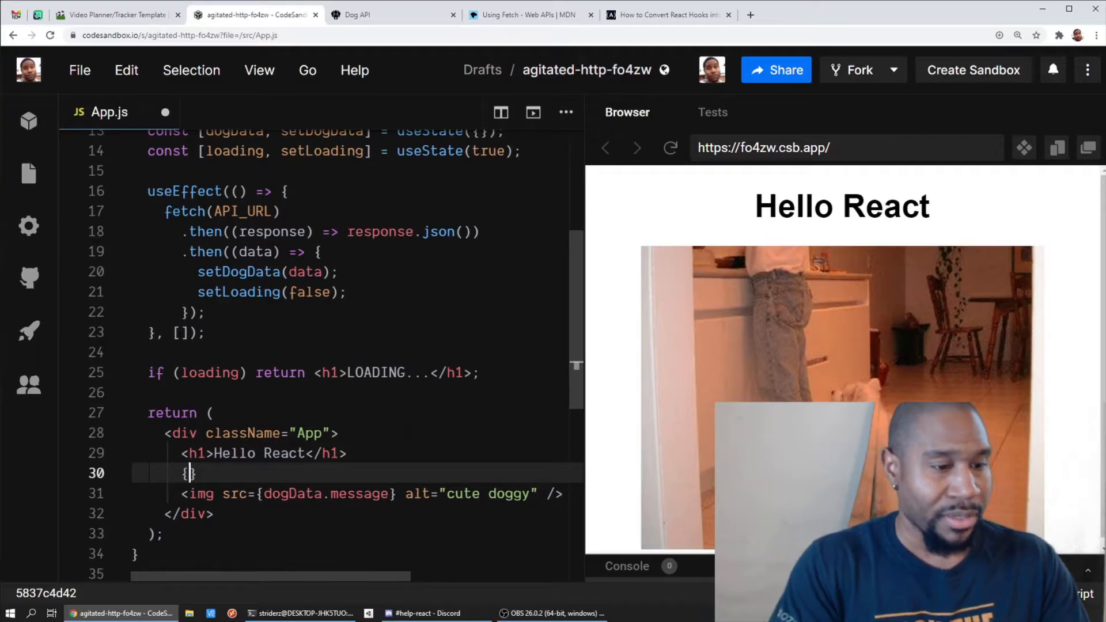
{"action": "type", "text": "loading ? <"}
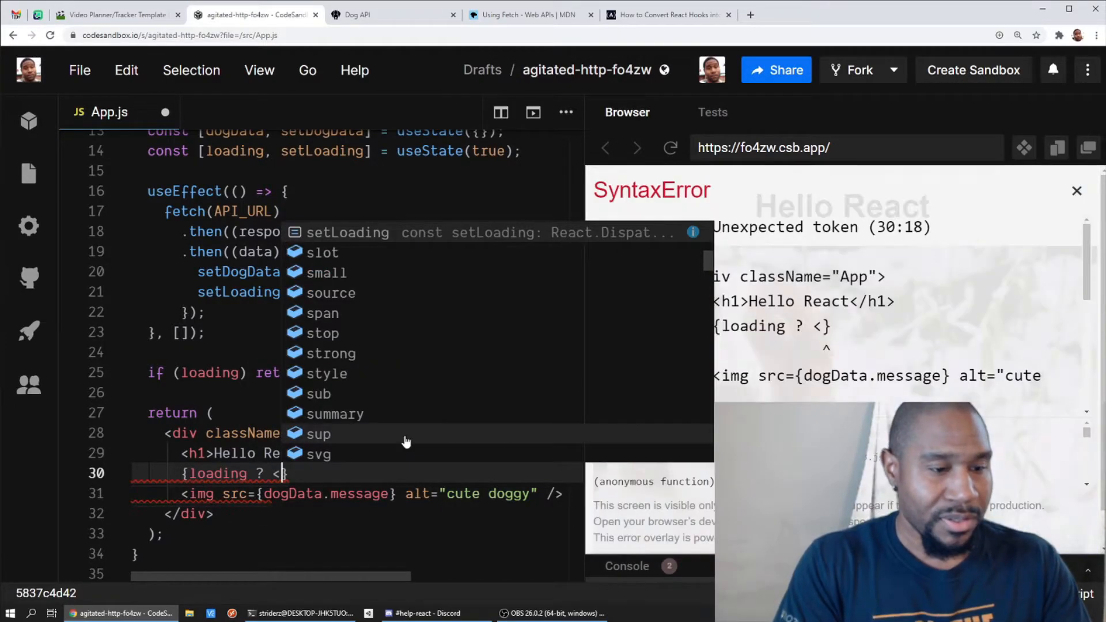
{"action": "type", "text": "p."}
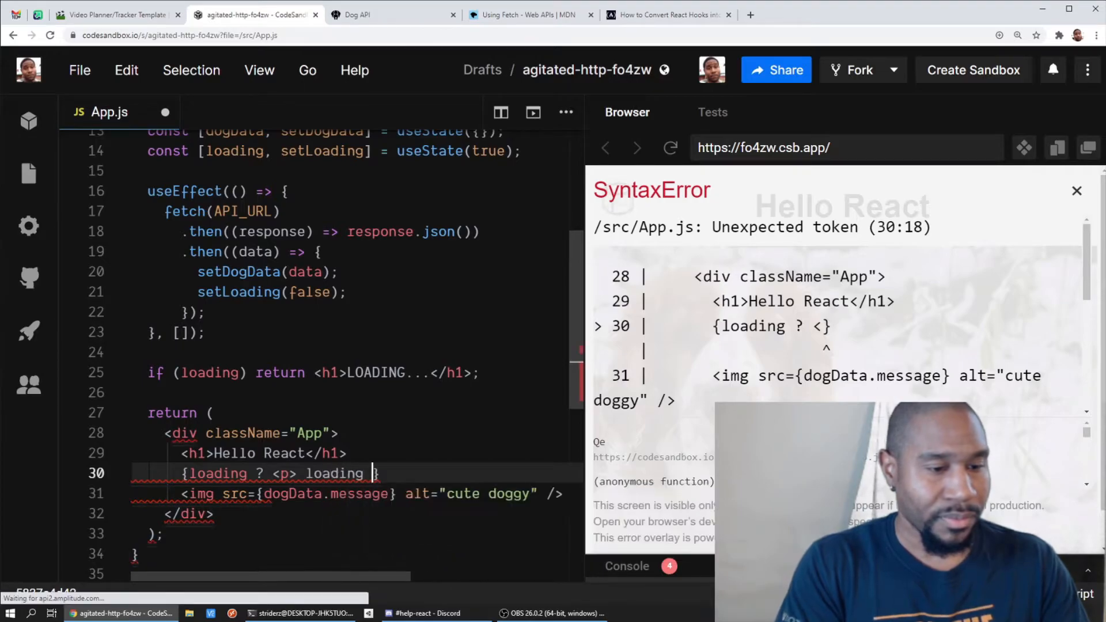
{"action": "type", "text": "</p> :"}
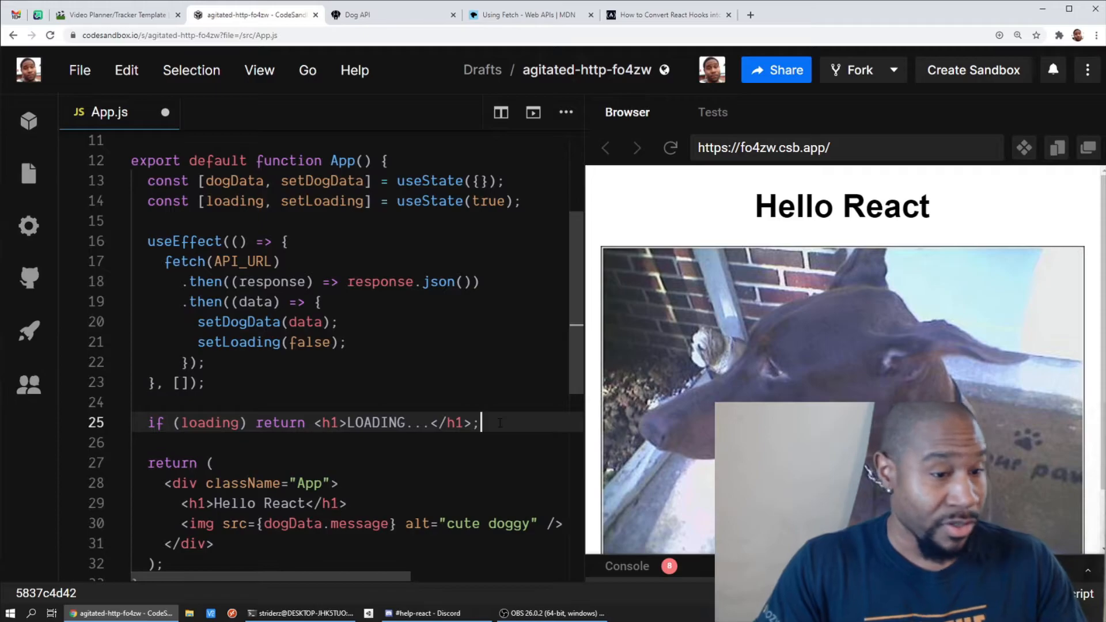
{"action": "scroll", "scroll_direction": "down", "scroll_amount": 3}
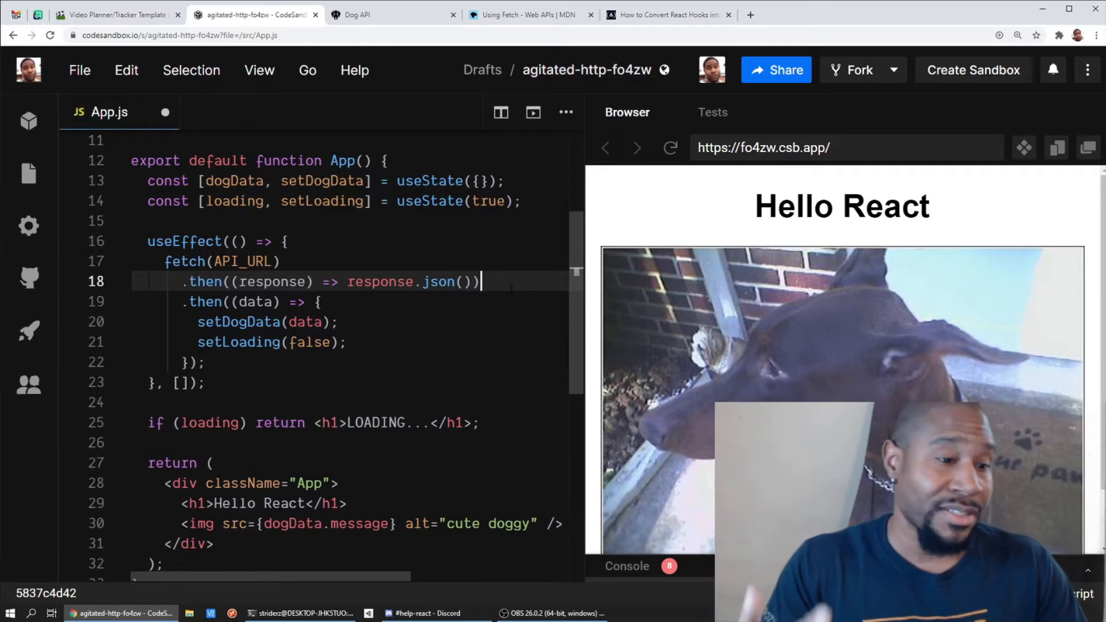
{"action": "scroll", "scroll_direction": "down", "scroll_amount": 3}
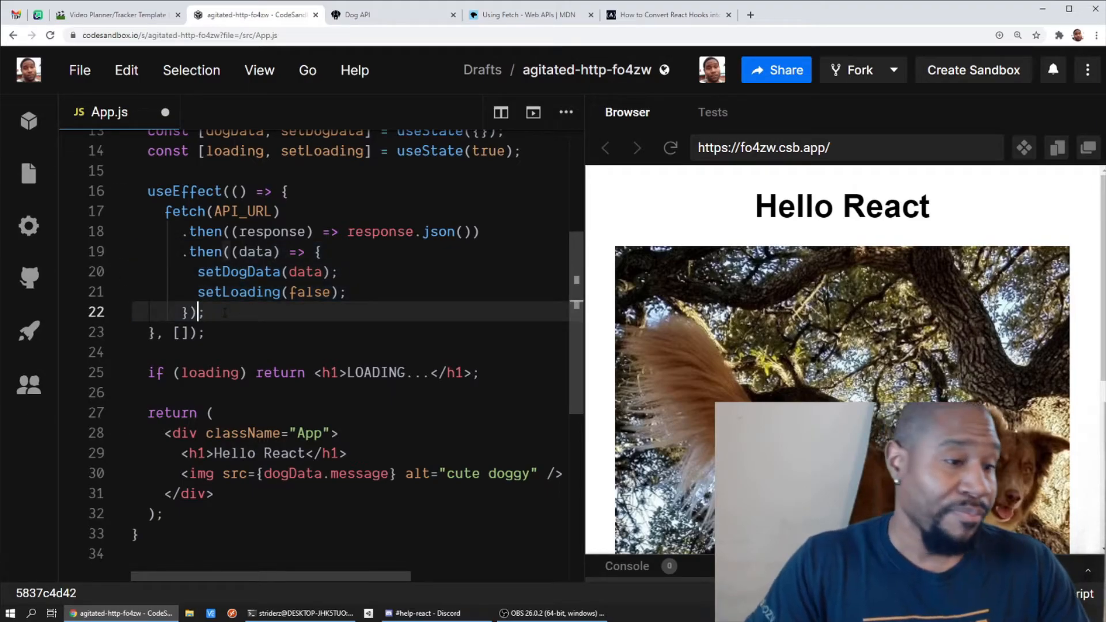
- Chain .catch(error => setError(error)) onto the fetch so failures are stored in error state
{"action": "type", "text": ".c"}
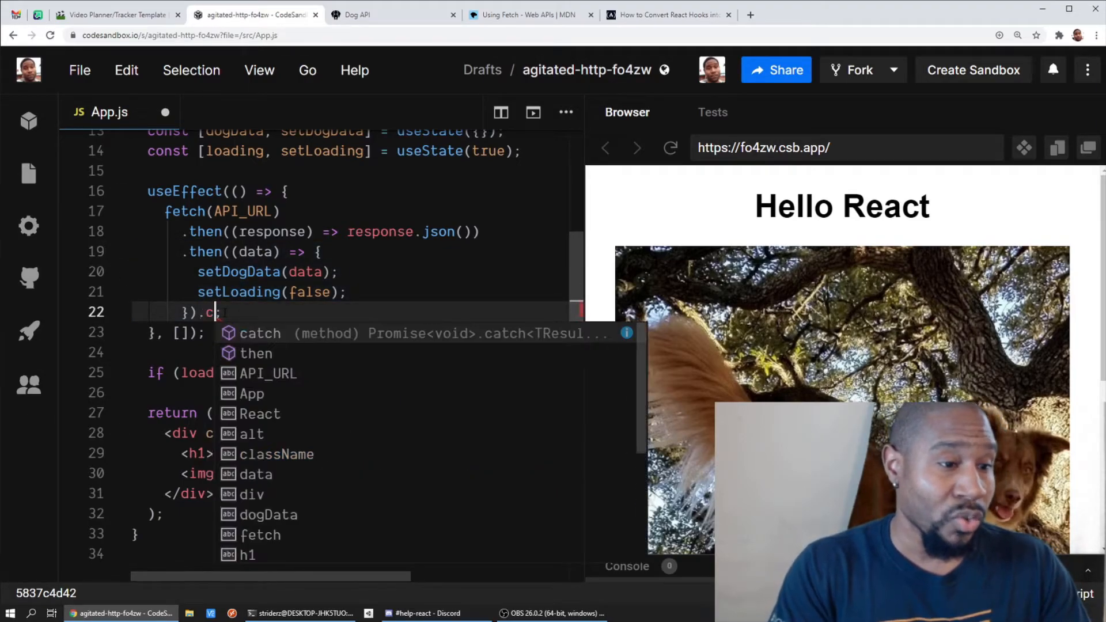
{"action": "type", "text": "atch("}
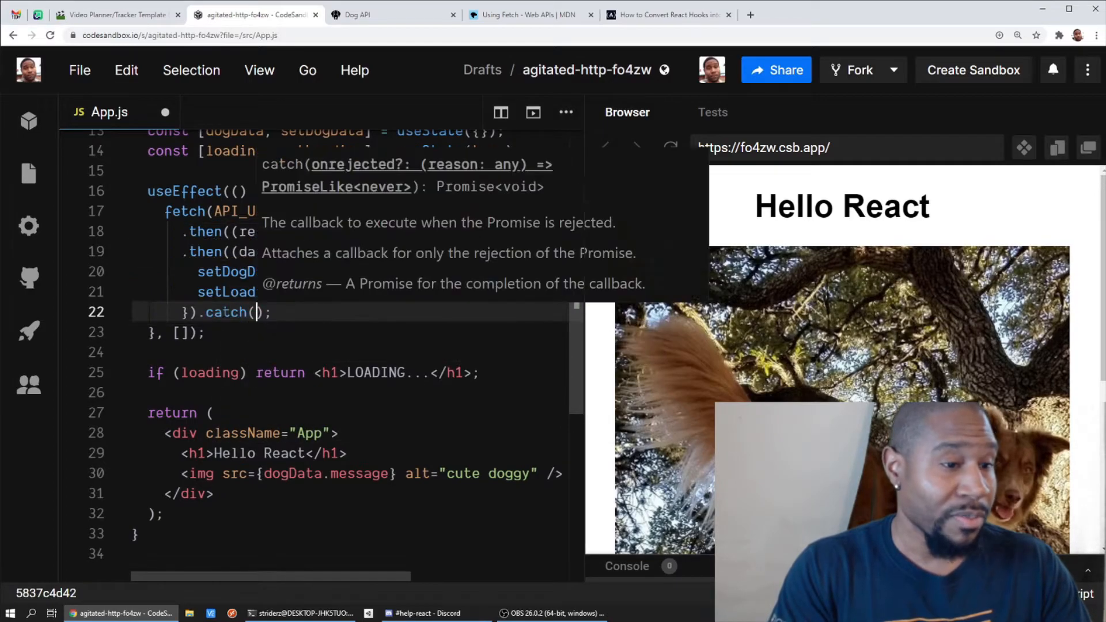
{"action": "type", "text": "error =>"}
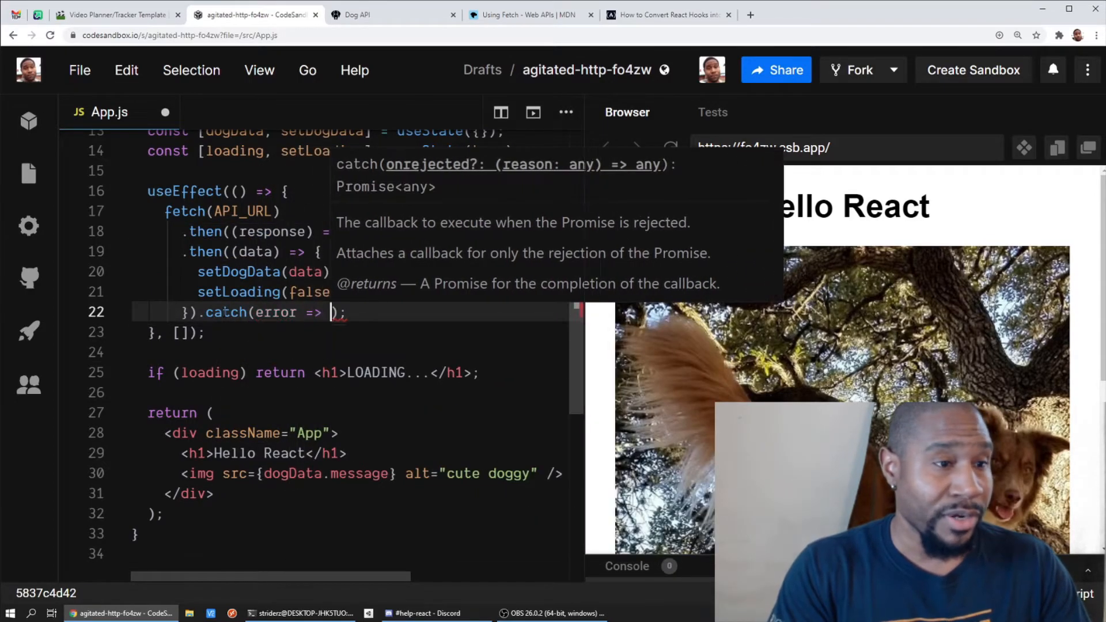
{"action": "type", "text": "setE"}
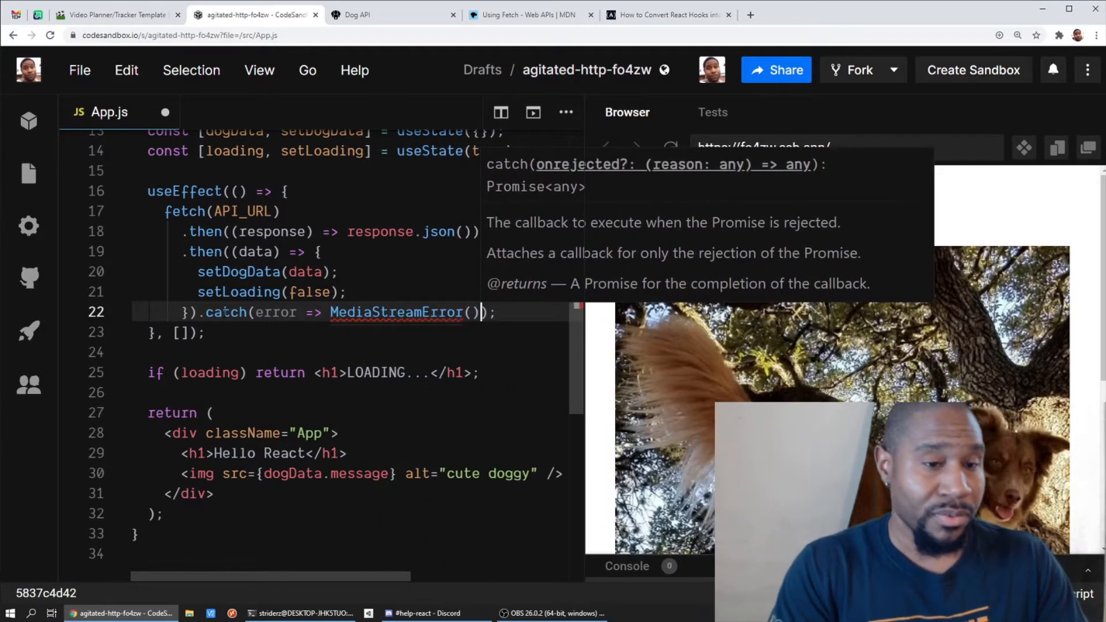
{"action": "type", "text": "setError"}
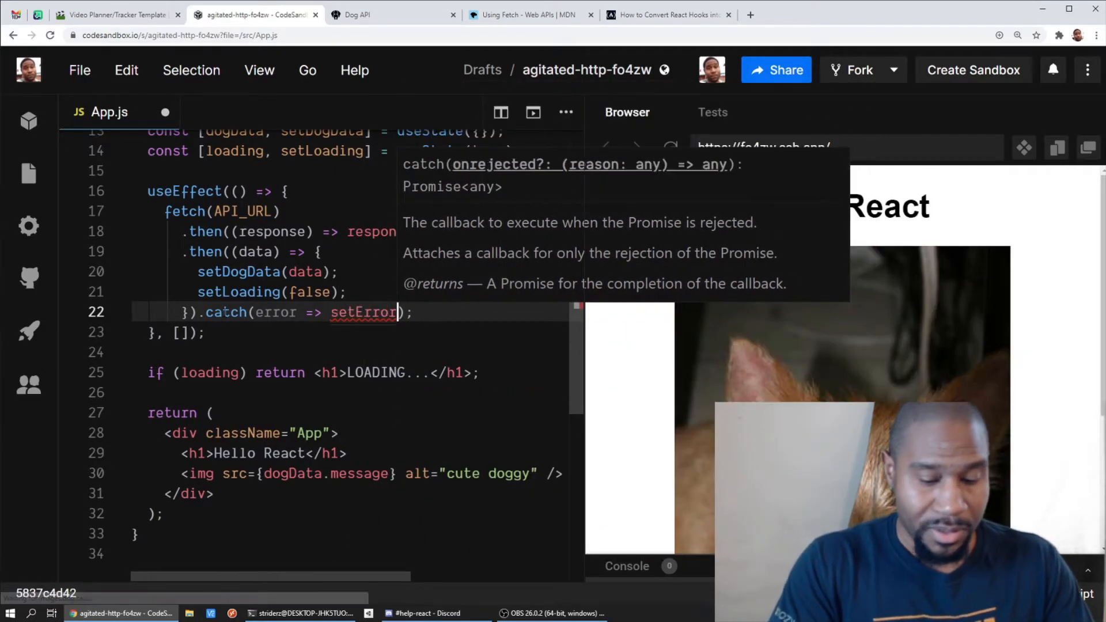
{"action": "type", "text": "error"}
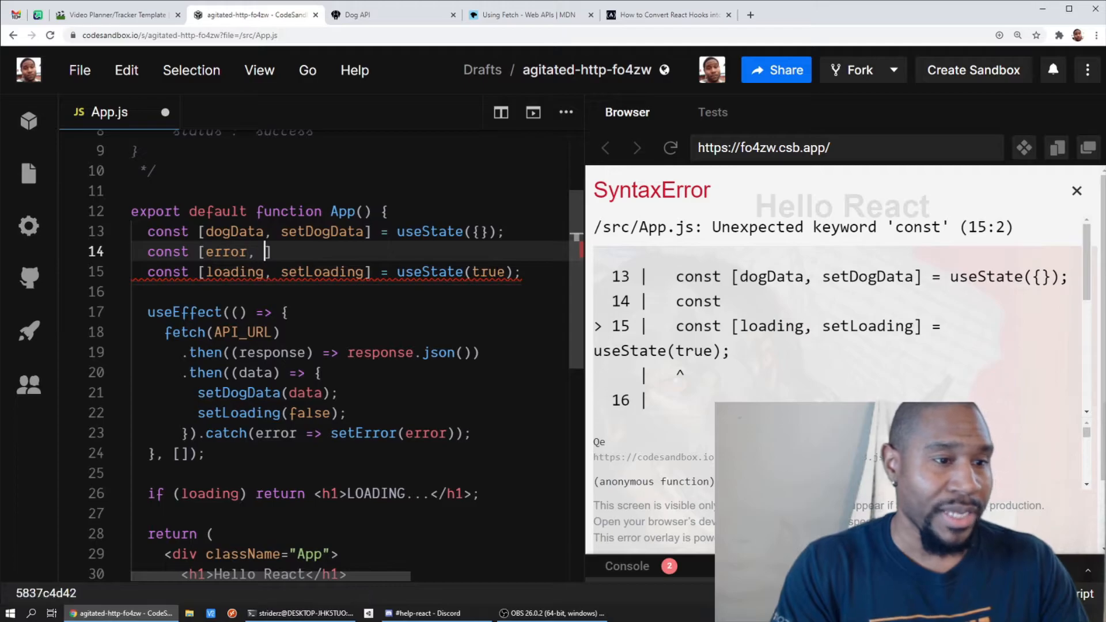
{"action": "type", "text": "setError"}
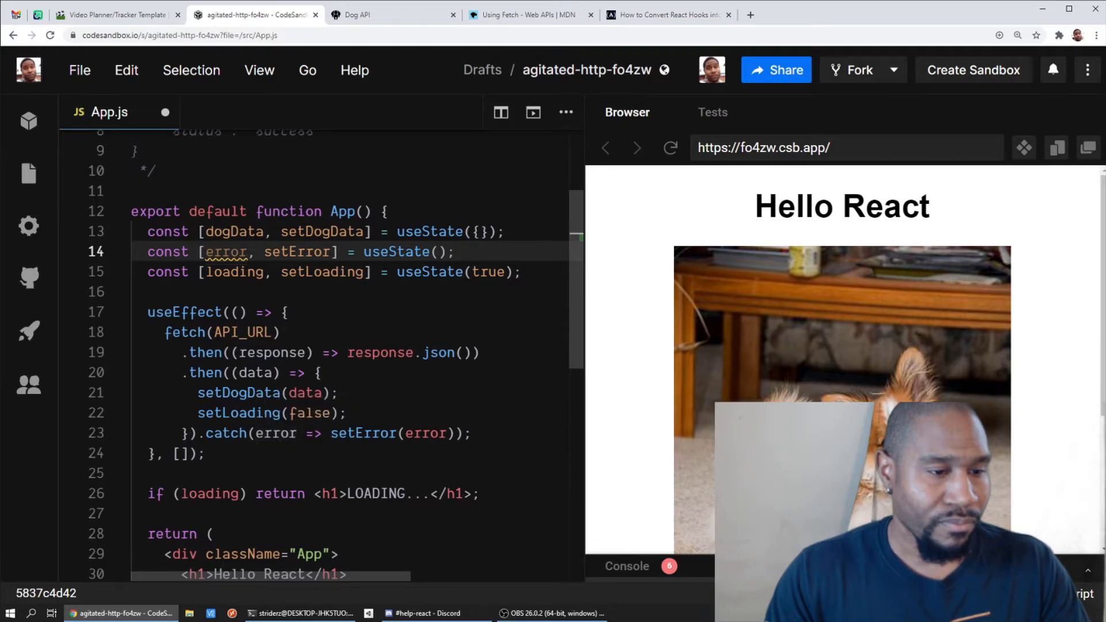
- Add if (error) return <h2>Error</h2>; below the loading check in App
{"action": "scroll", "scroll_direction": "down", "scroll_amount": 3}
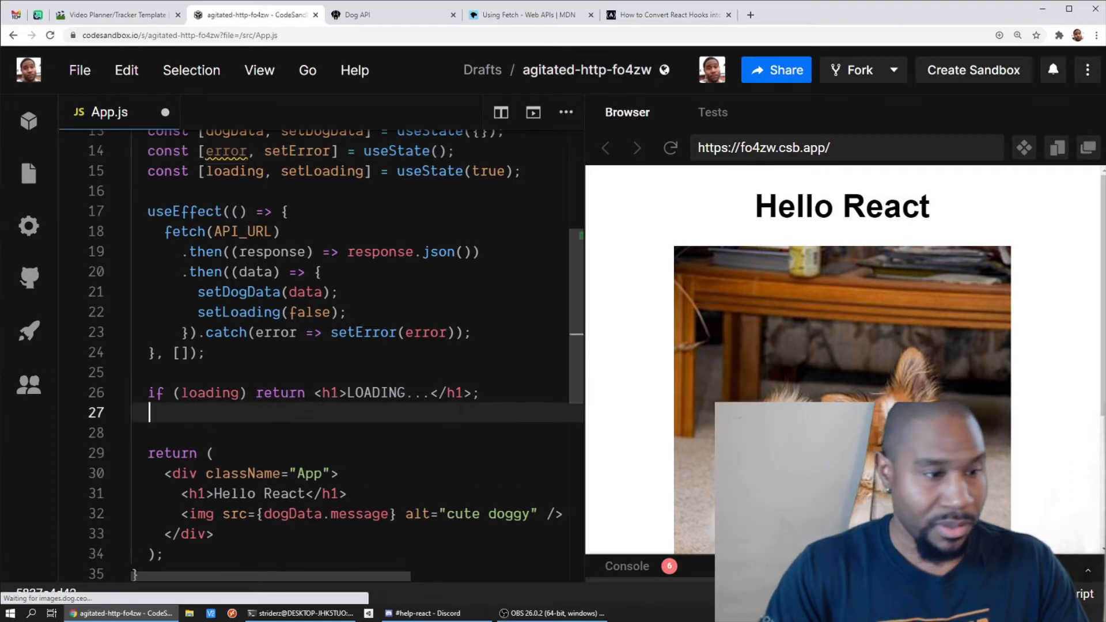
{"action": "type", "text": "if"}
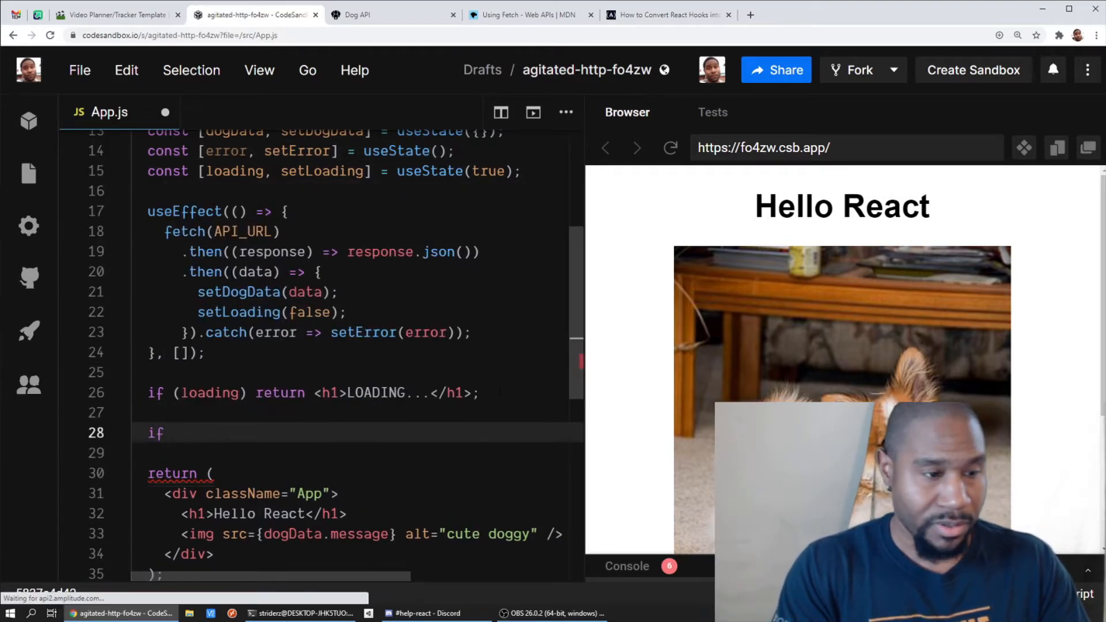
{"action": "type", "text": "(error)"}
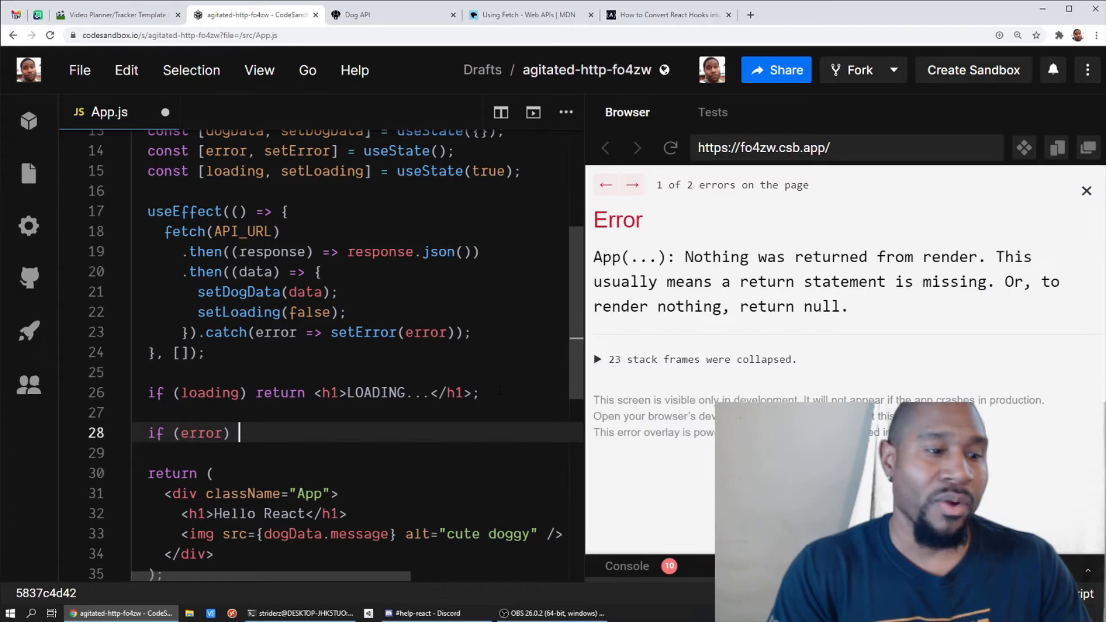
{"action": "type", "text": "return"}
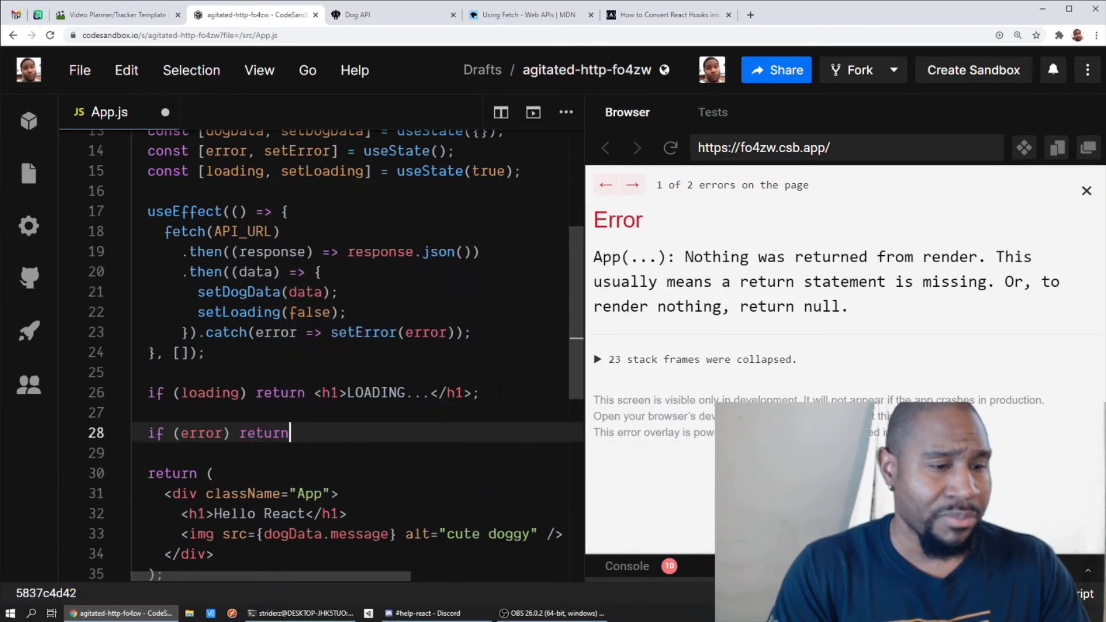
{"action": "type", "text": "<h2>Error</"}
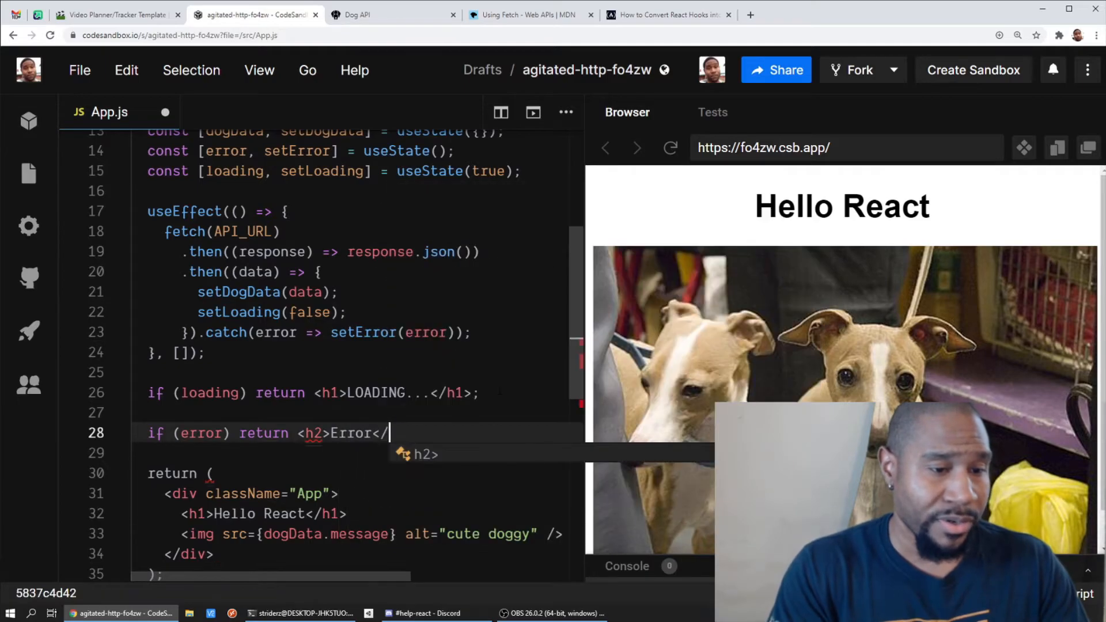
{"action": "type", "text": "h2>;"}
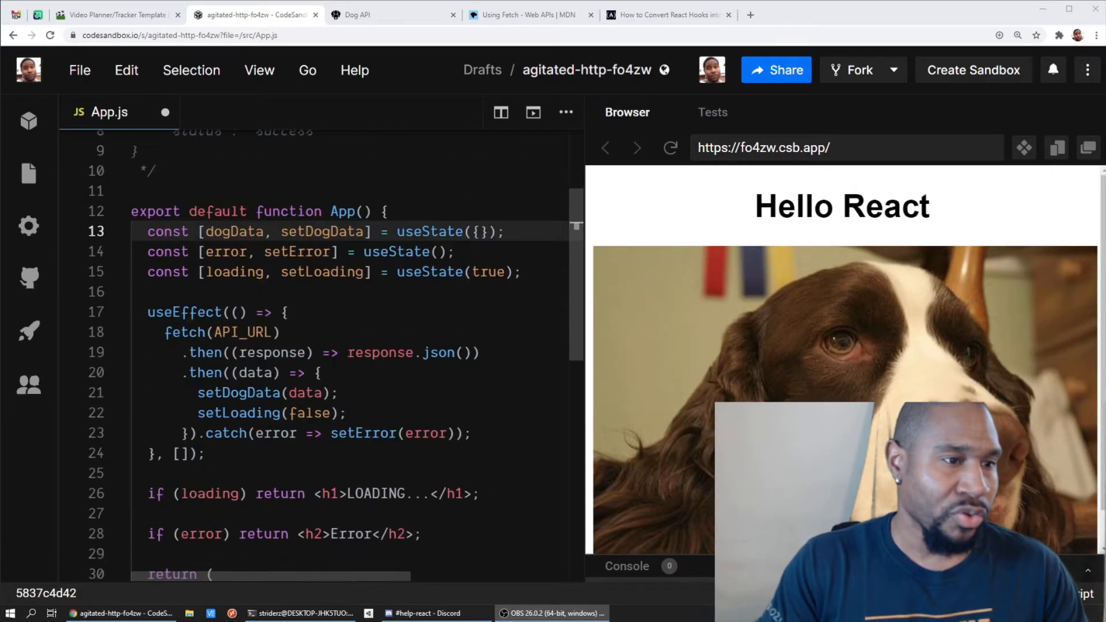
{"action": "scroll", "scroll_direction": "down", "scroll_amount": 3}
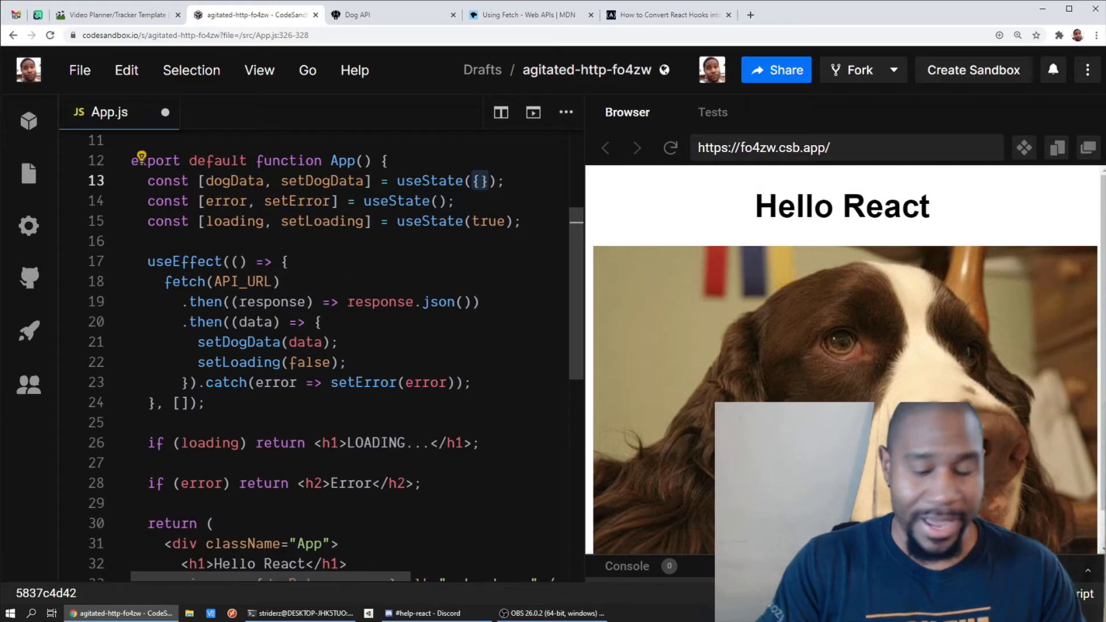
- Clear dogData's initial state and change the LOADING check to dogData === undefined
{"action": "key", "text": "Backspace"}
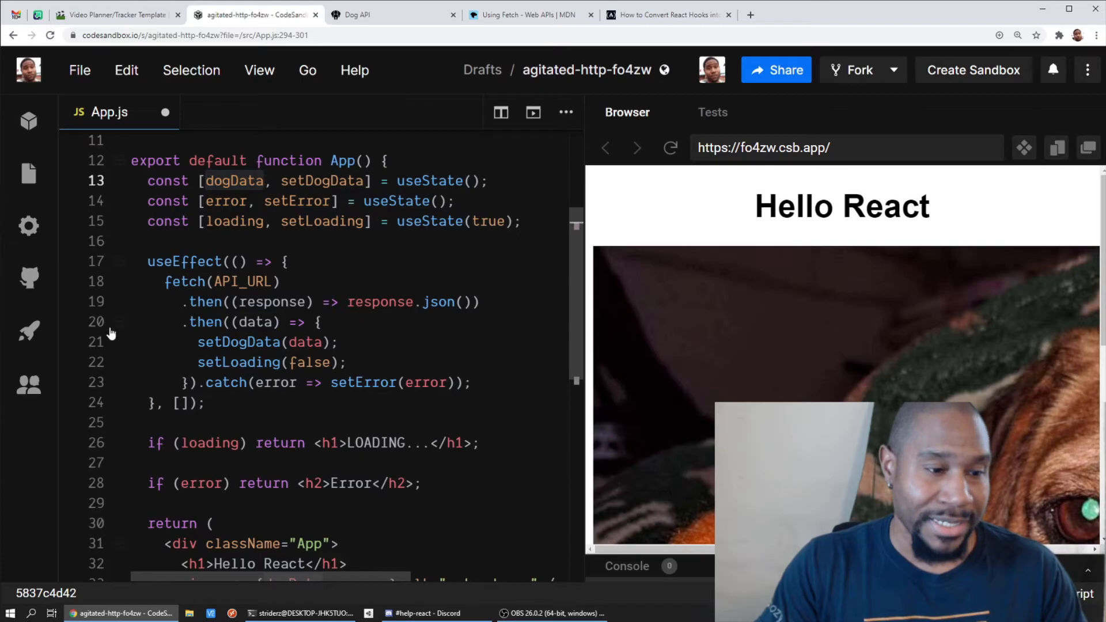
{"action": "scroll", "scroll_direction": "down", "scroll_amount": 3}
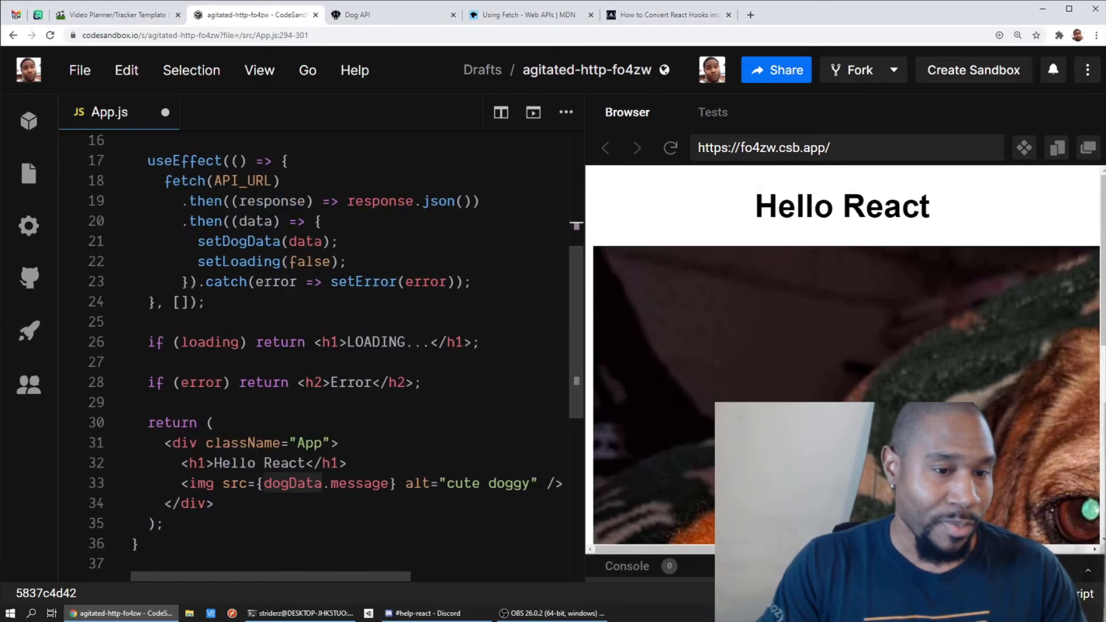
{"action": "double_click", "coordinate": [208, 342]}
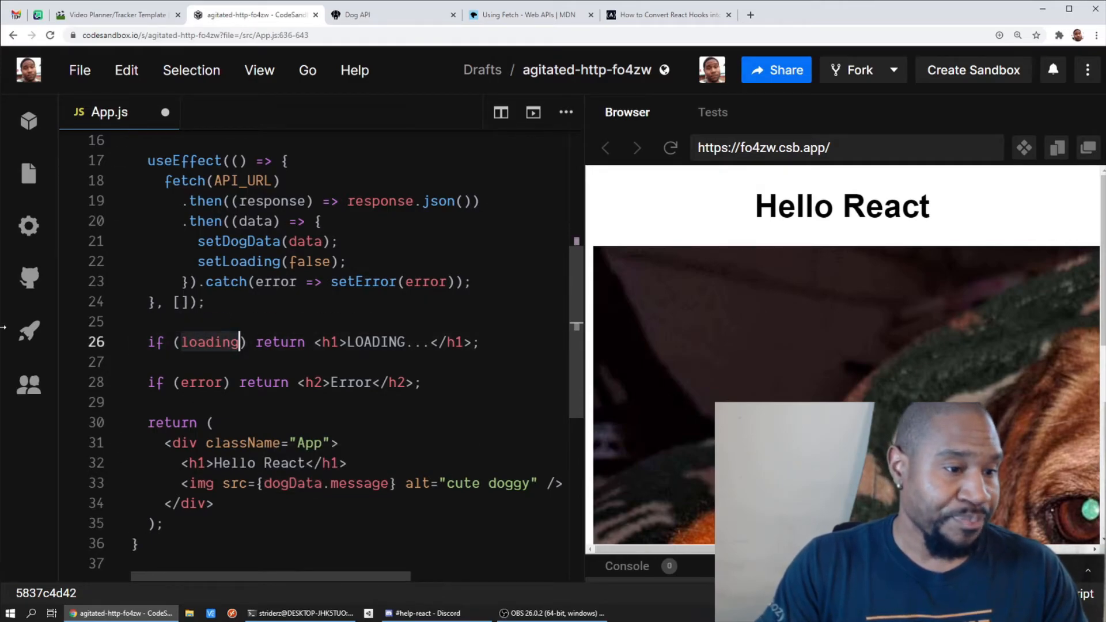
{"action": "key", "text": "Backspace"}
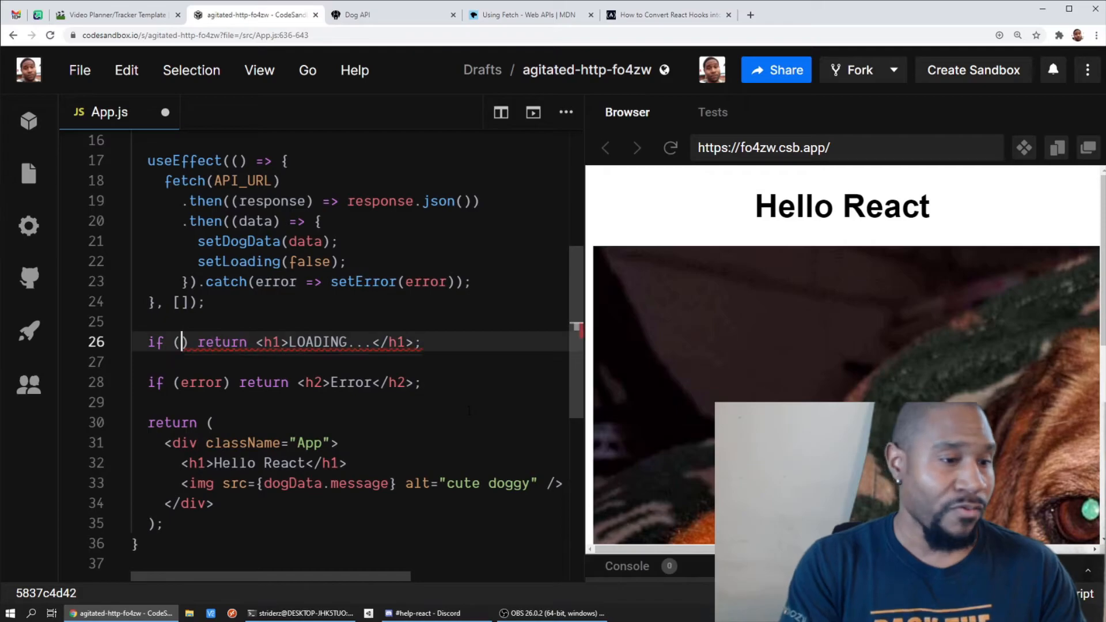
{"action": "type", "text": "dogData === undefined"}
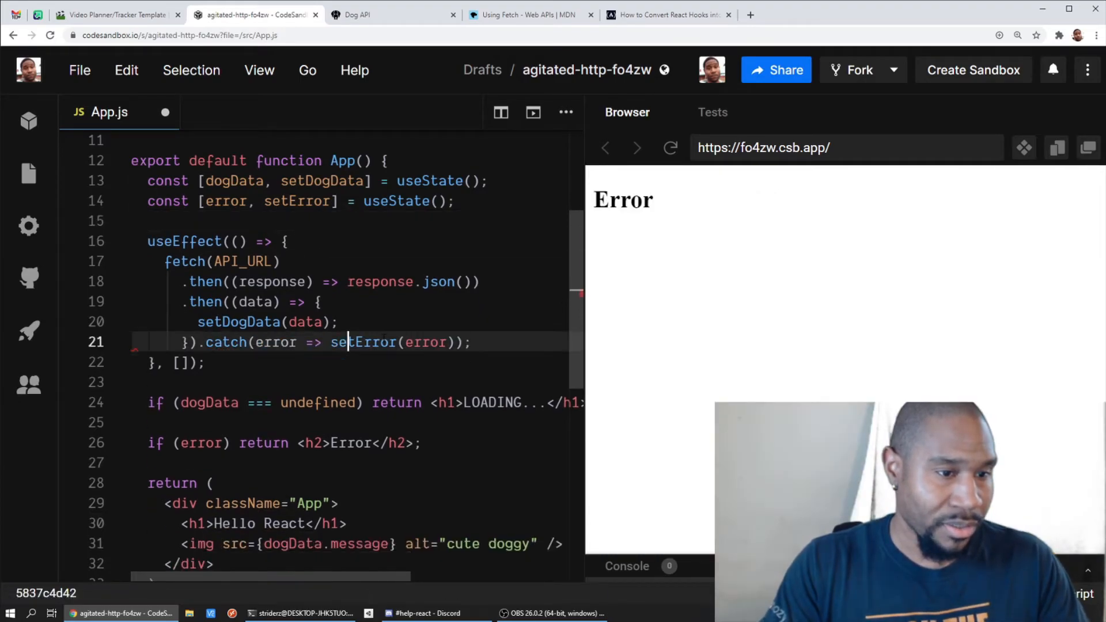
{"action": "scroll", "scroll_direction": "down", "scroll_amount": 3}
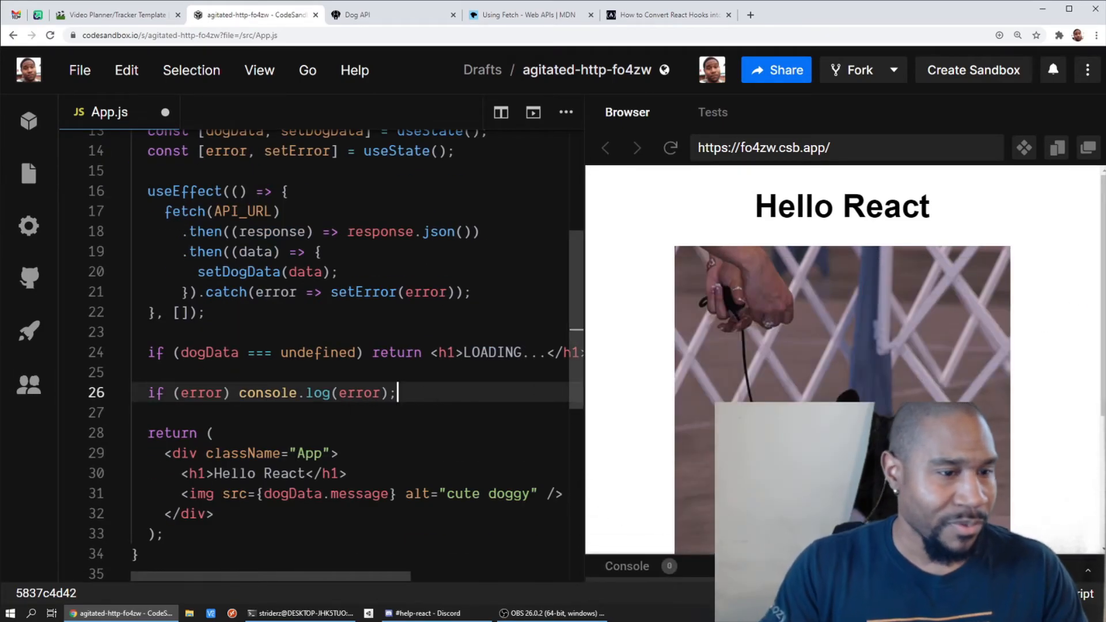
- Reload the preview and review the reformatted .catch((error) => setError(error)) and undefined check
{"action": "left_click", "coordinate": [668, 148]}
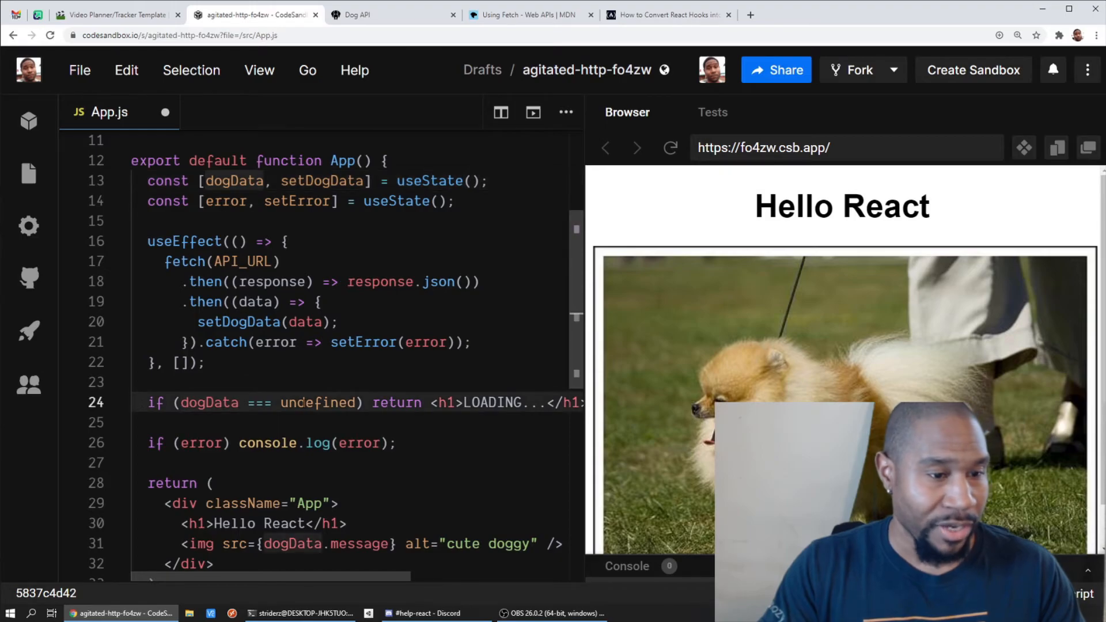
{"action": "double_click", "coordinate": [318, 403]}
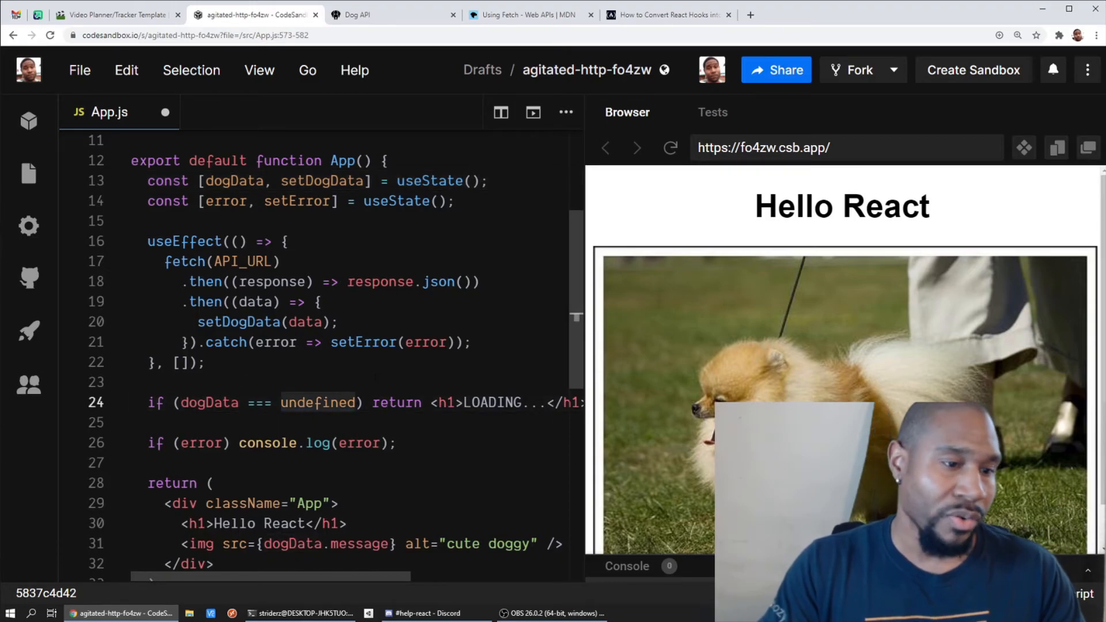
{"action": "scroll", "scroll_direction": "down", "scroll_amount": 3}
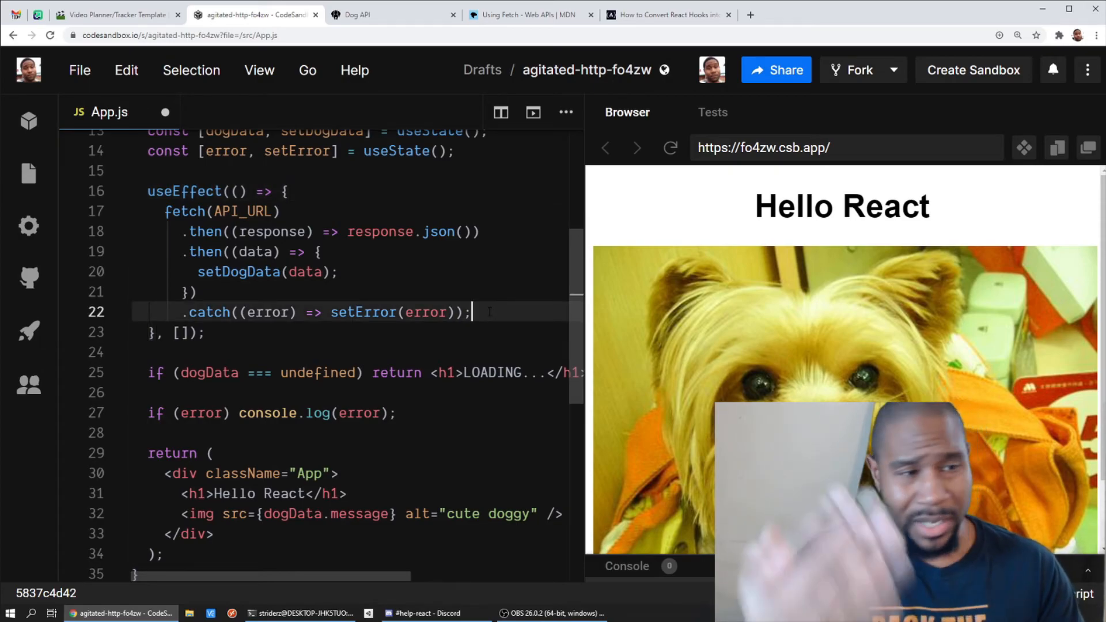
{"action": "scroll", "scroll_direction": "down", "scroll_amount": 3}
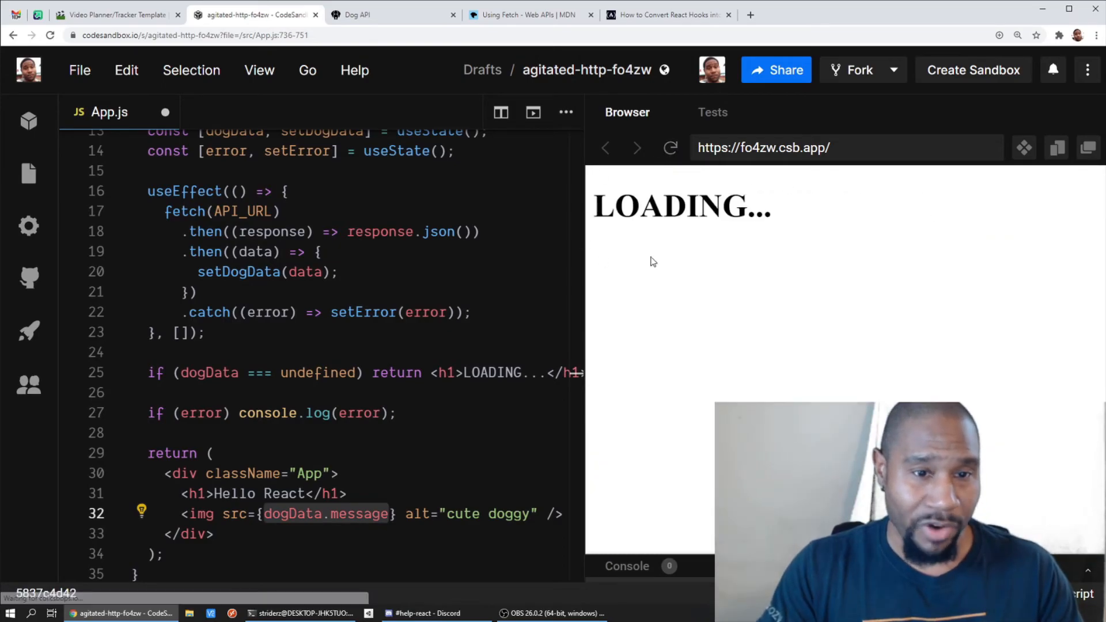
- Reload the preview twice, watching LOADING... flash before Hello React shows a new dog photo
{"action": "left_click", "coordinate": [667, 148]}
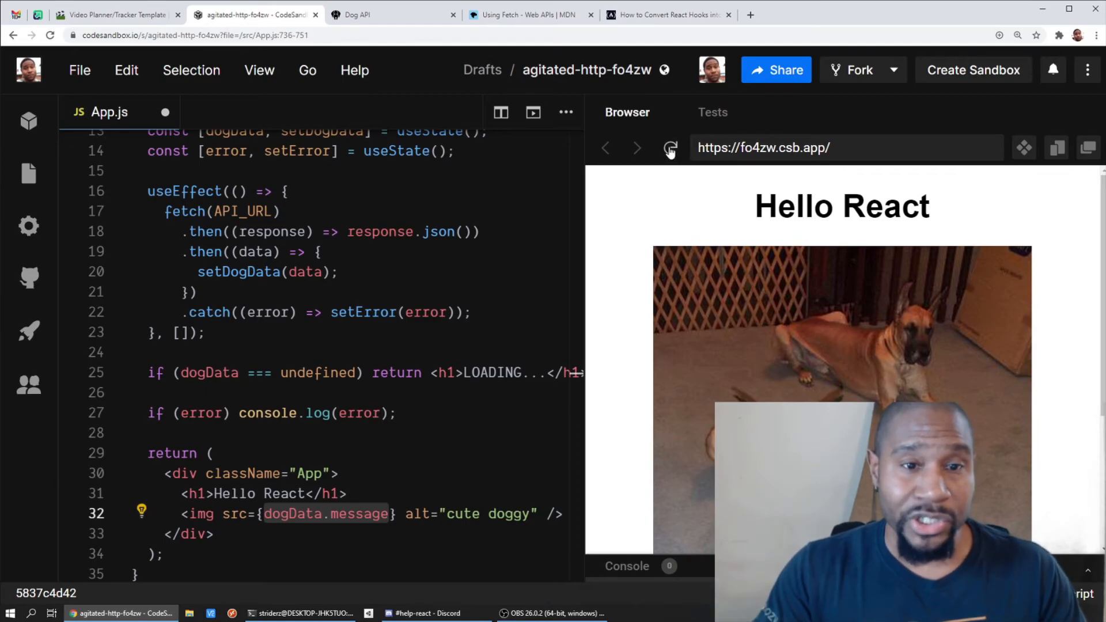
{"action": "left_click", "coordinate": [668, 148]}
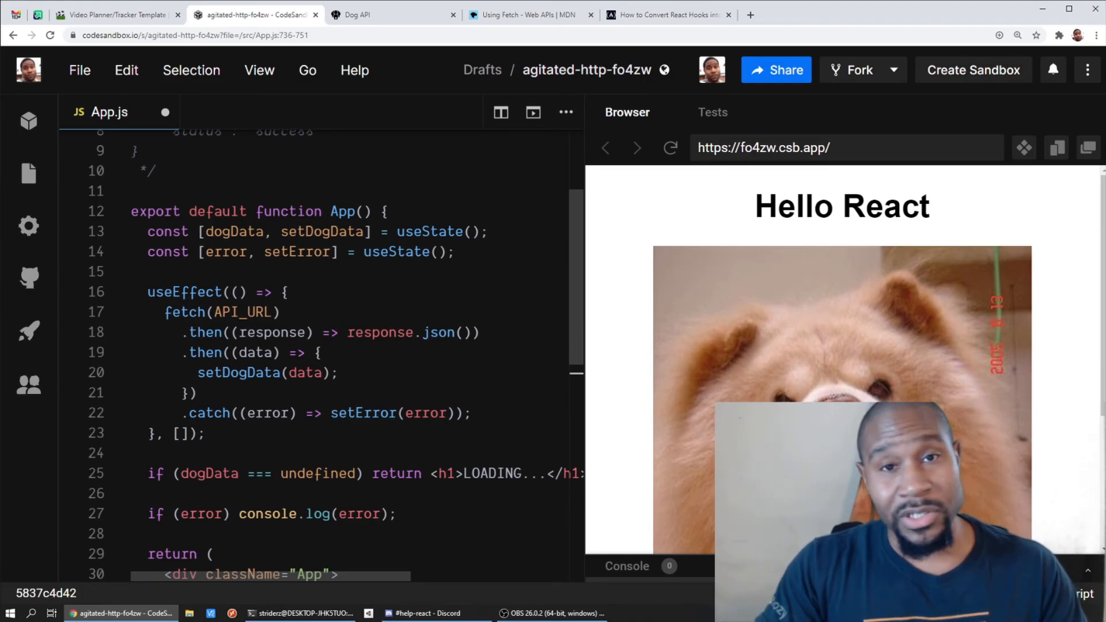
{"action": "left_click", "coordinate": [339, 372]}
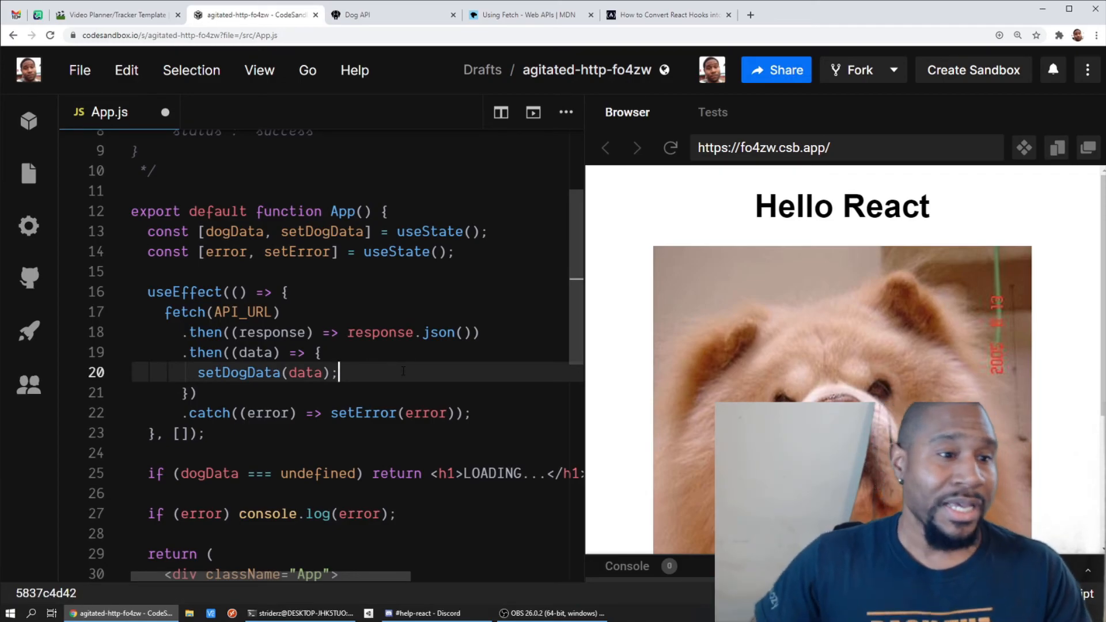
{"action": "scroll", "scroll_direction": "down", "scroll_amount": 3}
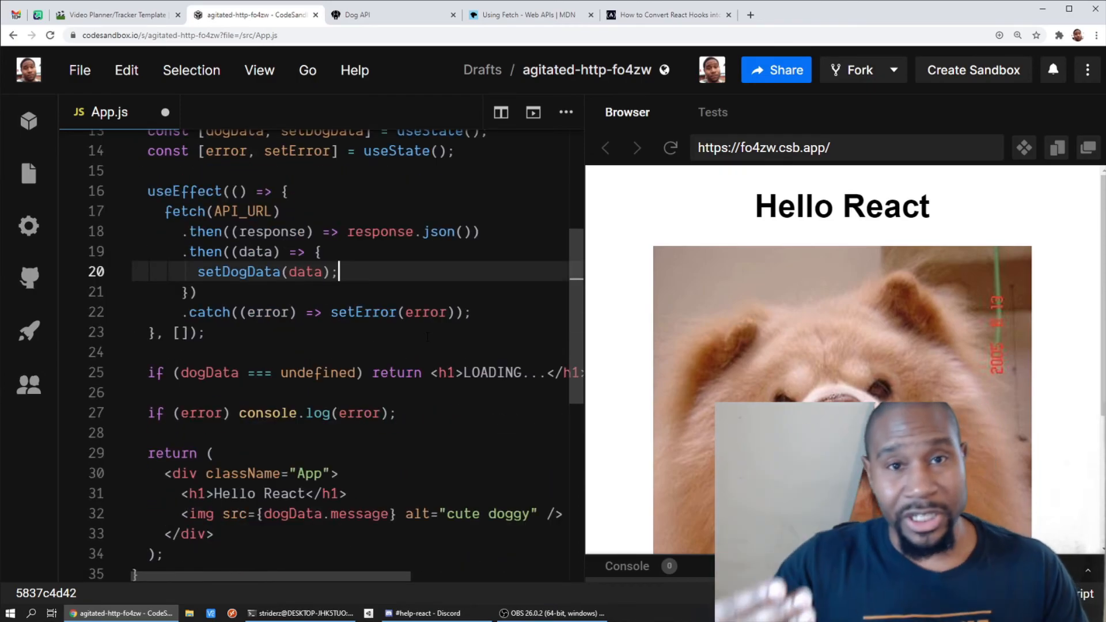